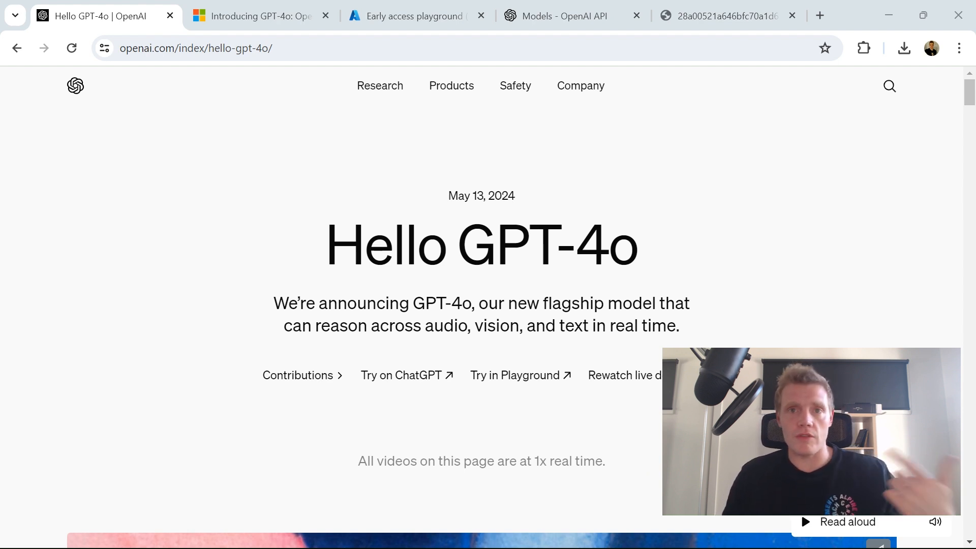
- Scroll through the Hello GPT-4o page, then switch to the Azure 'Introducing GPT-4o' blog post
scroll("down", 3)
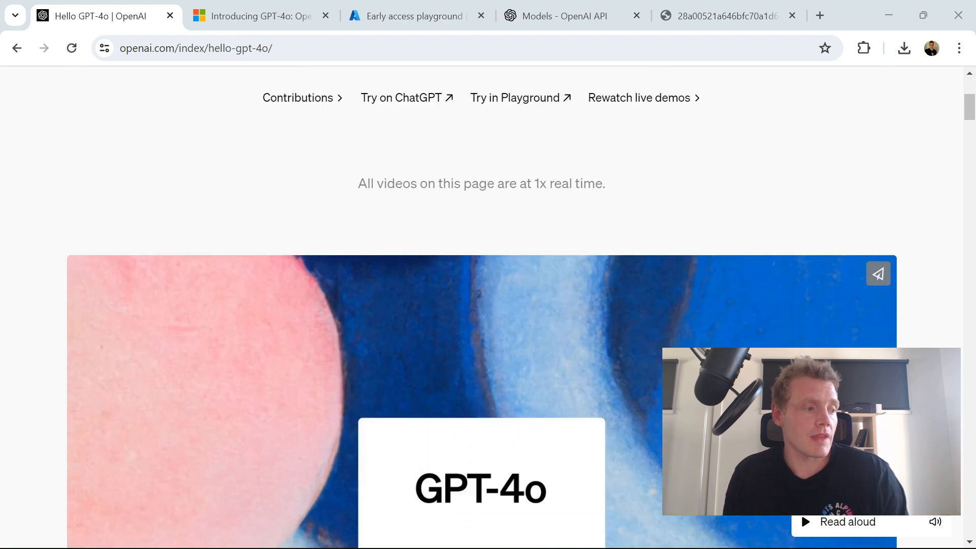
scroll("down", 3)
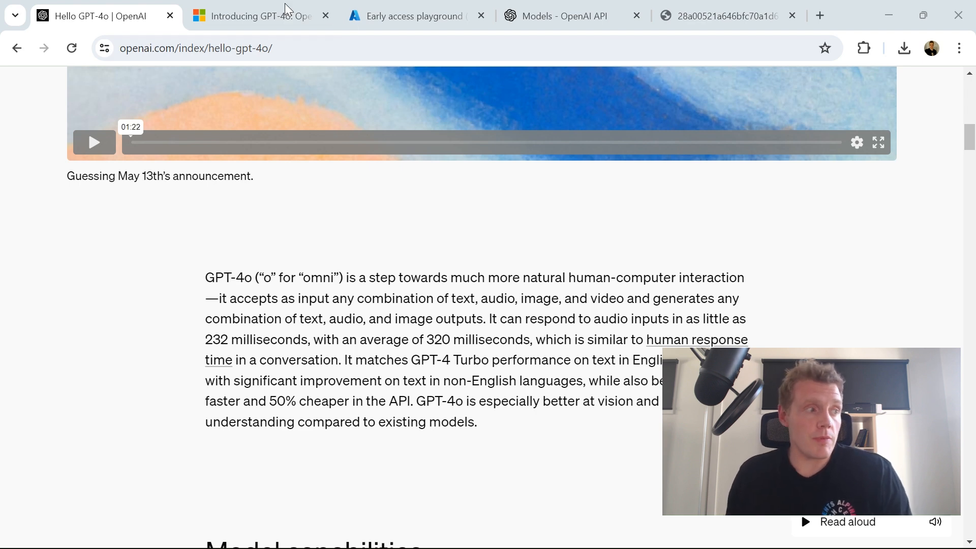
left_click(255, 15)
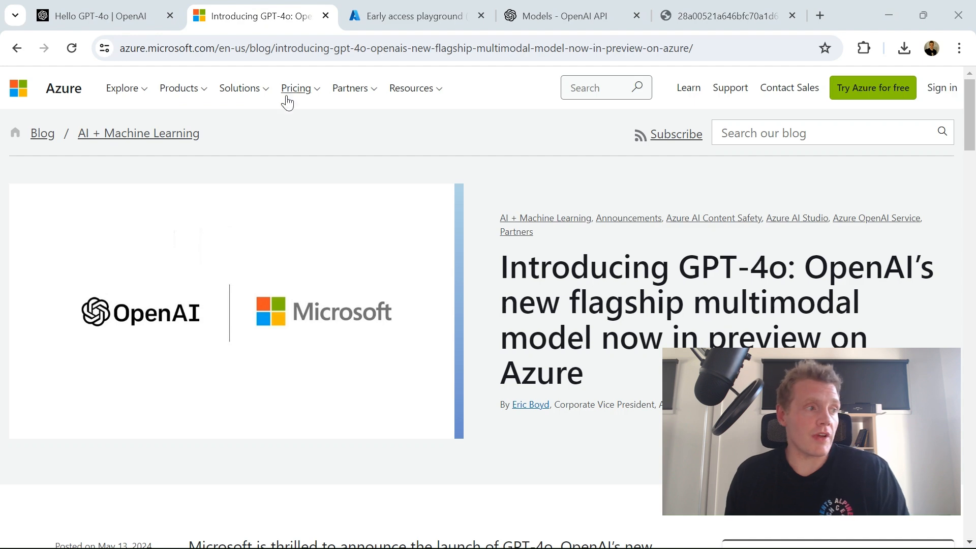
- Switch to Azure OpenAI Studio and launch the Early Access Playground via 'Try it now'
left_click(413, 15)
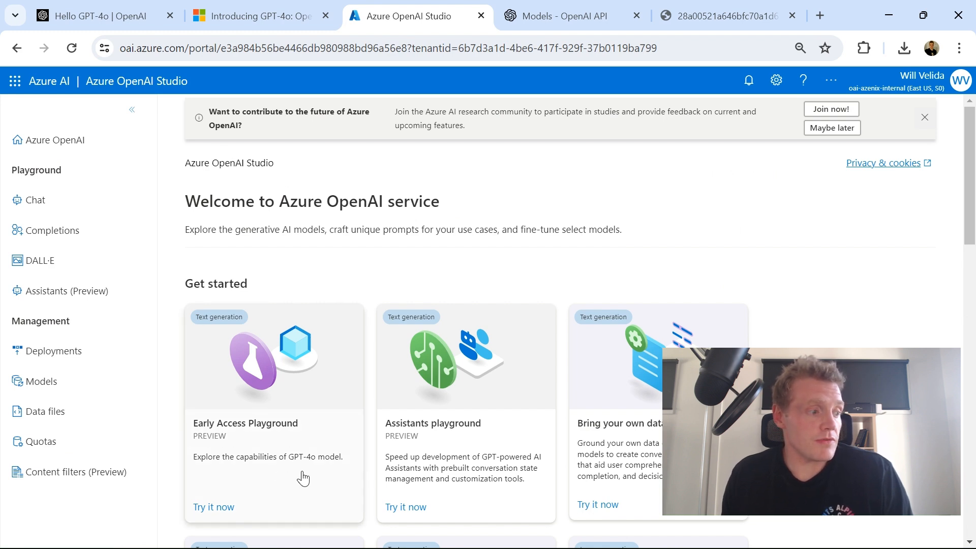
left_click(212, 506)
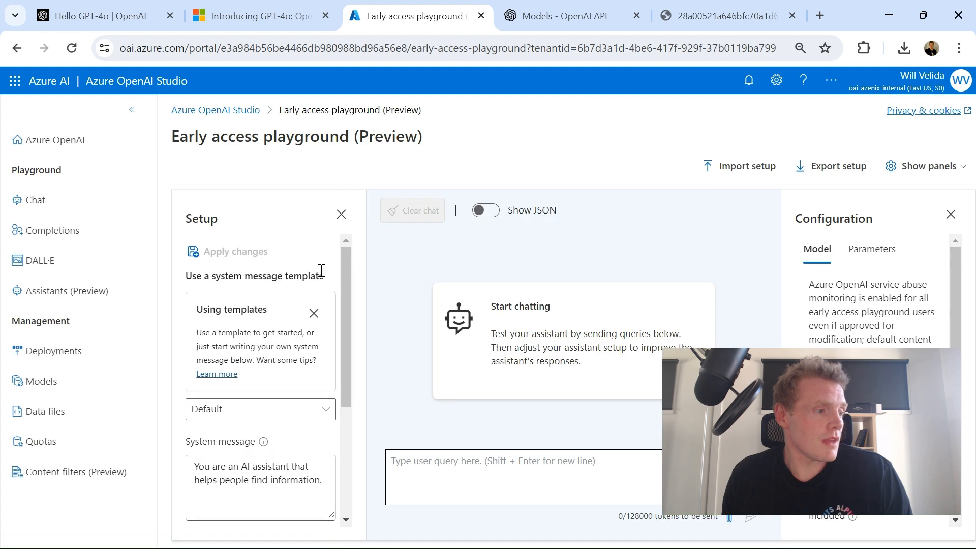
left_click(522, 478)
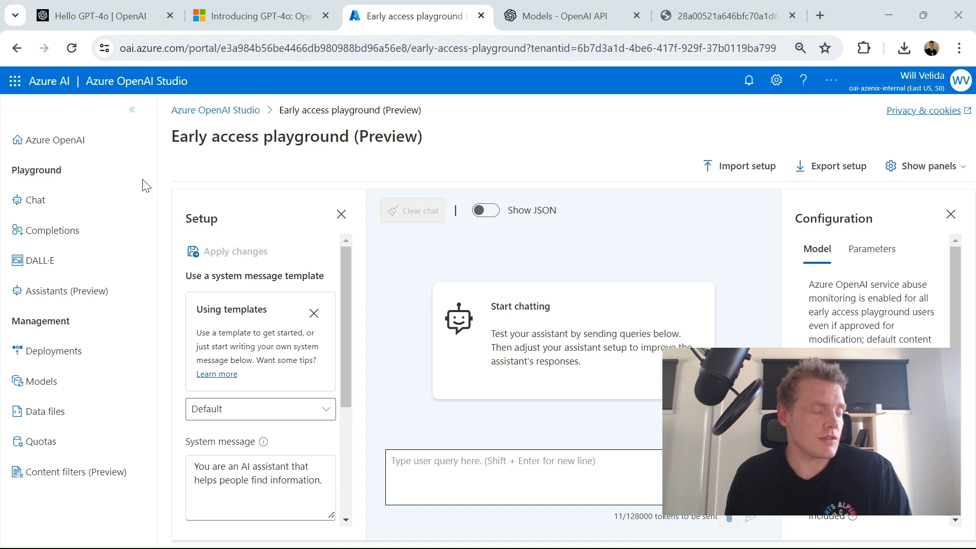
- Attach the gallery photo, ask 'Can you describe this image' and send it to GPT-4o
left_click(739, 165)
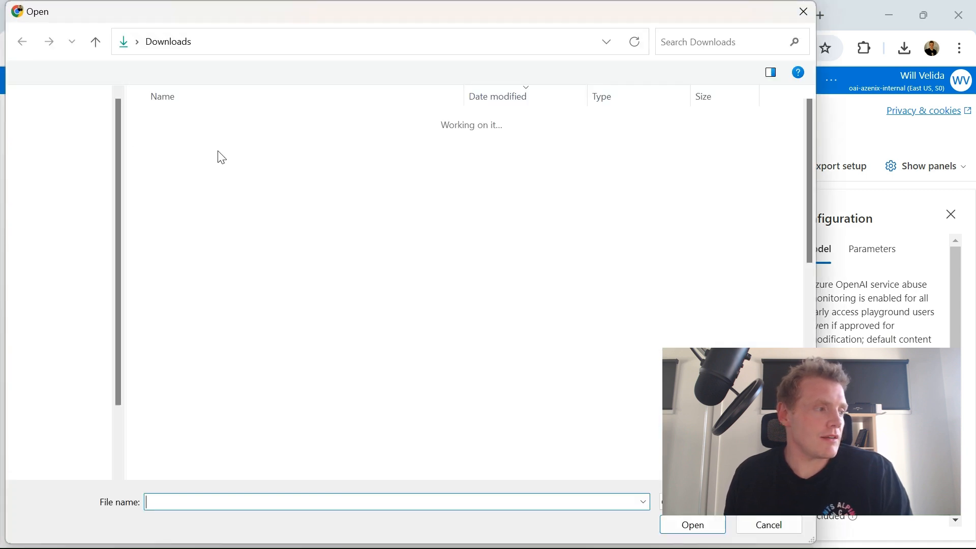
left_click(769, 524)
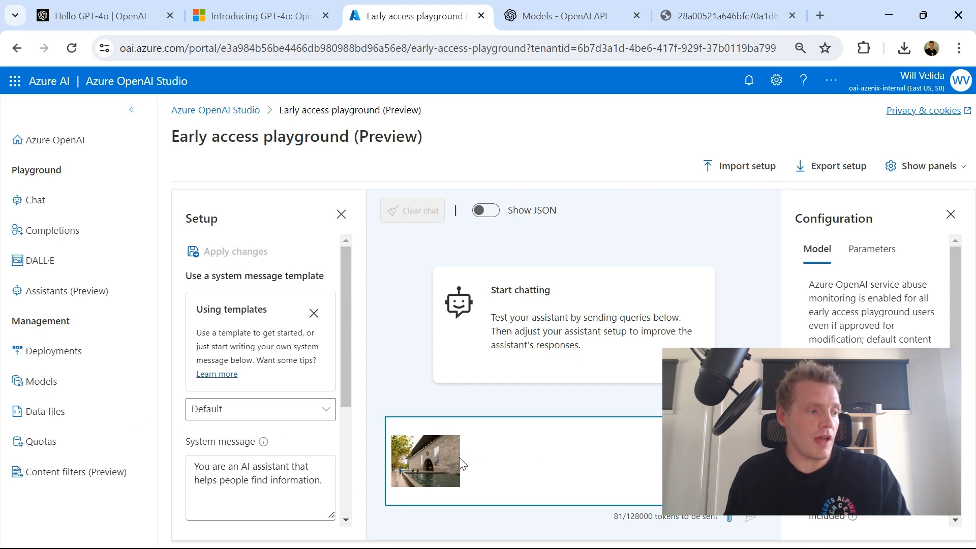
mouse_move(721, 15)
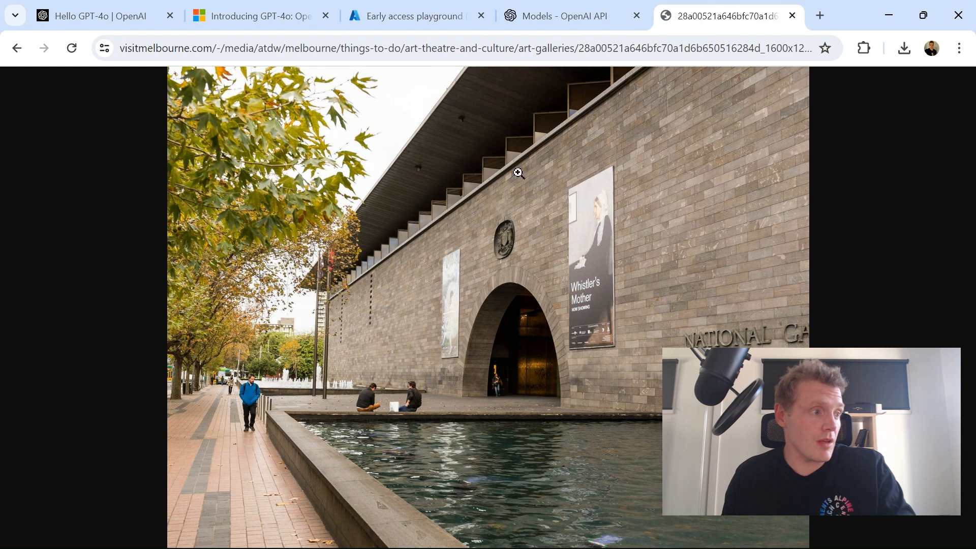
left_click(411, 15)
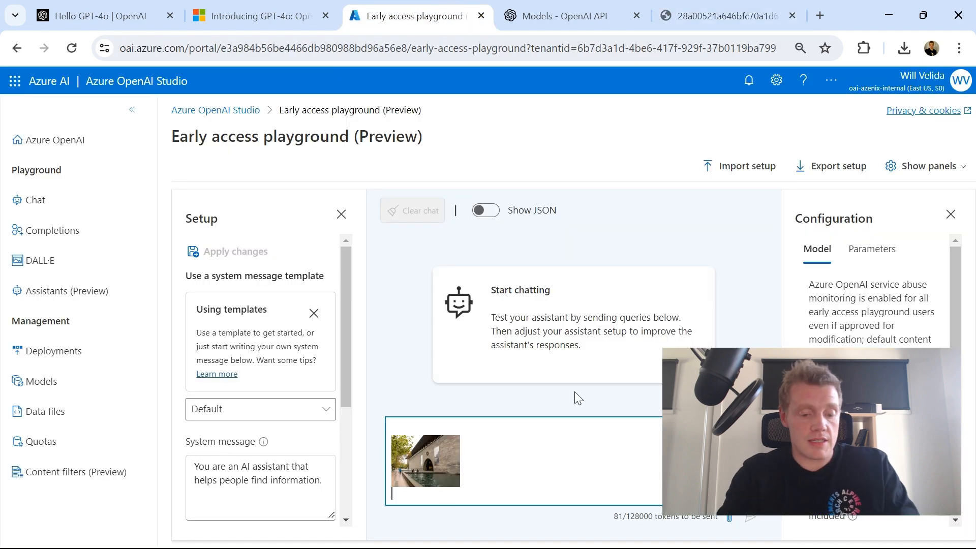
type("Can you")
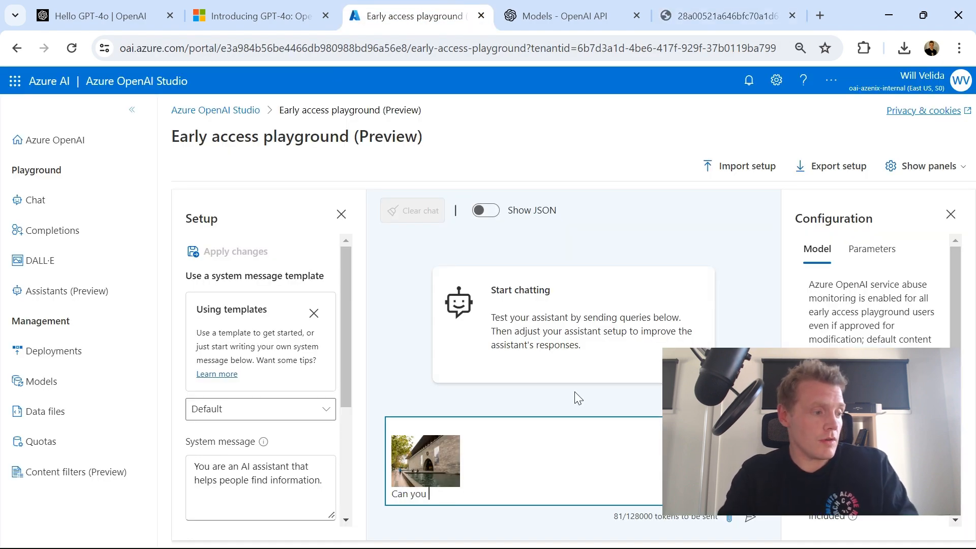
type("describe this image")
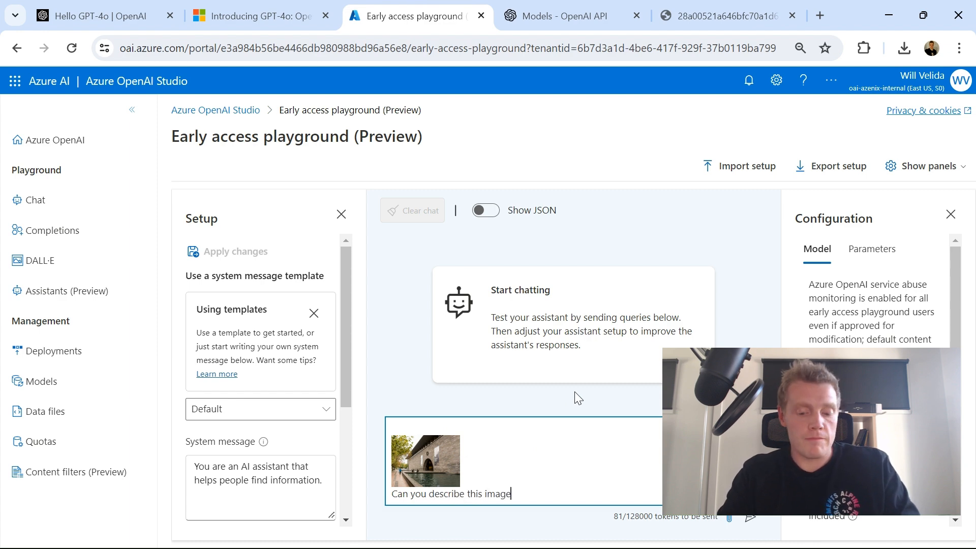
left_click(750, 517)
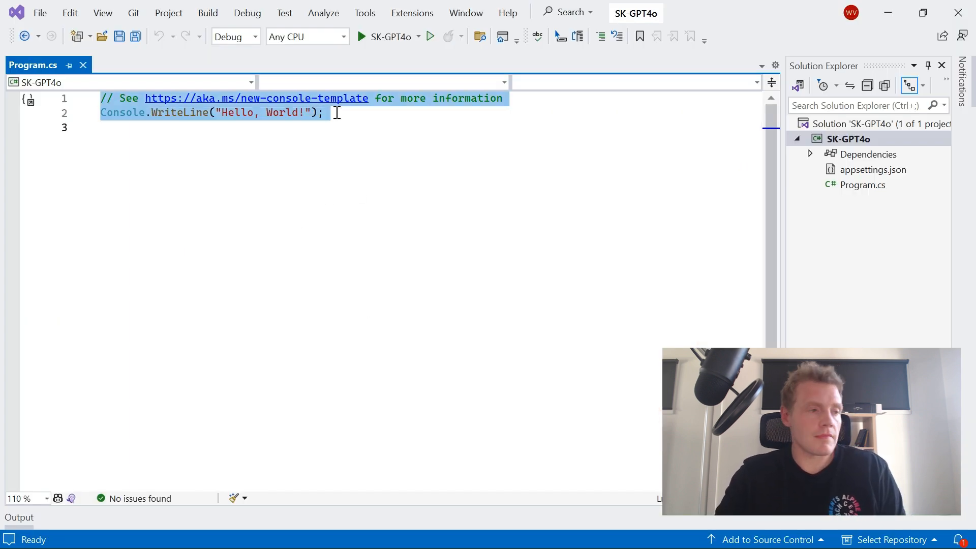
- Replace the template with appsettings.json config, gpt-4o model and Kernel.CreateBuilder code, then save
key("Delete")
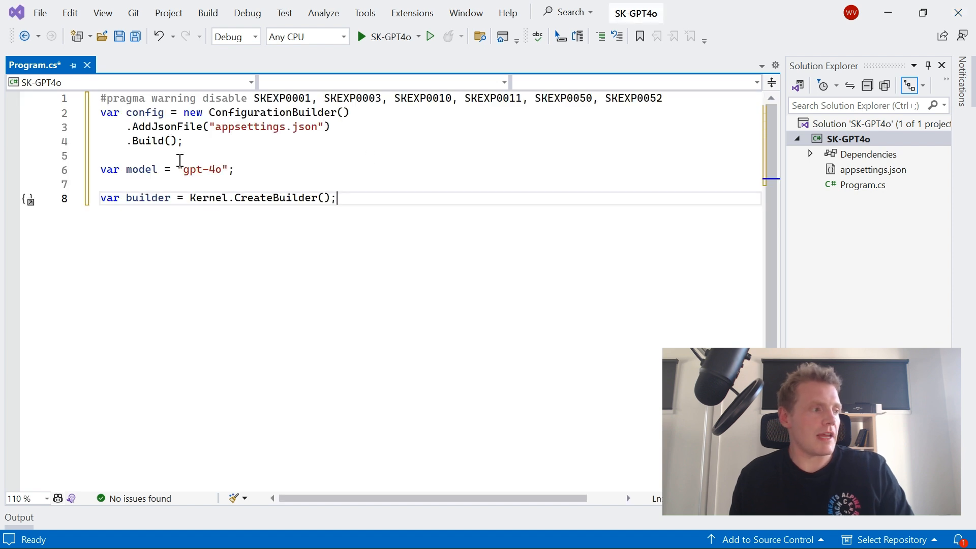
key("ctrl+s")
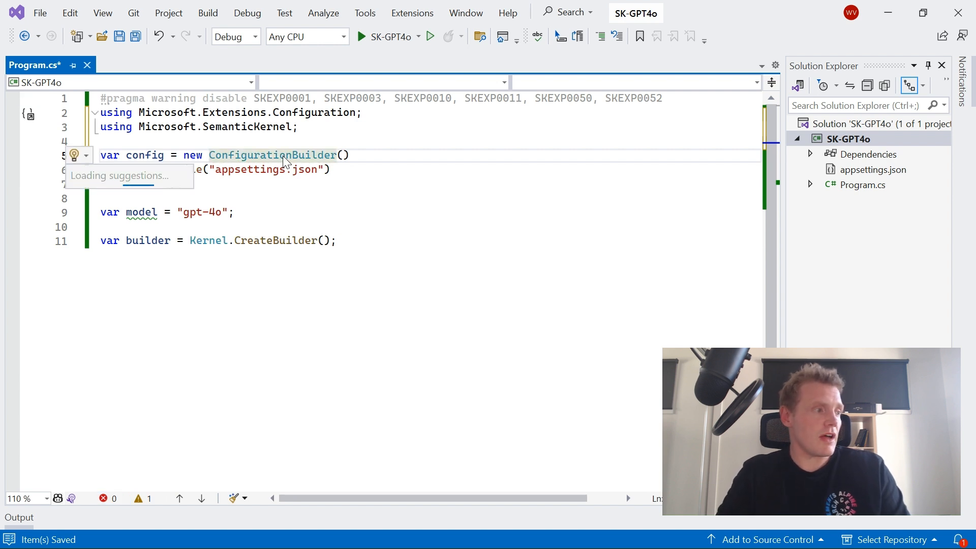
left_click(73, 154)
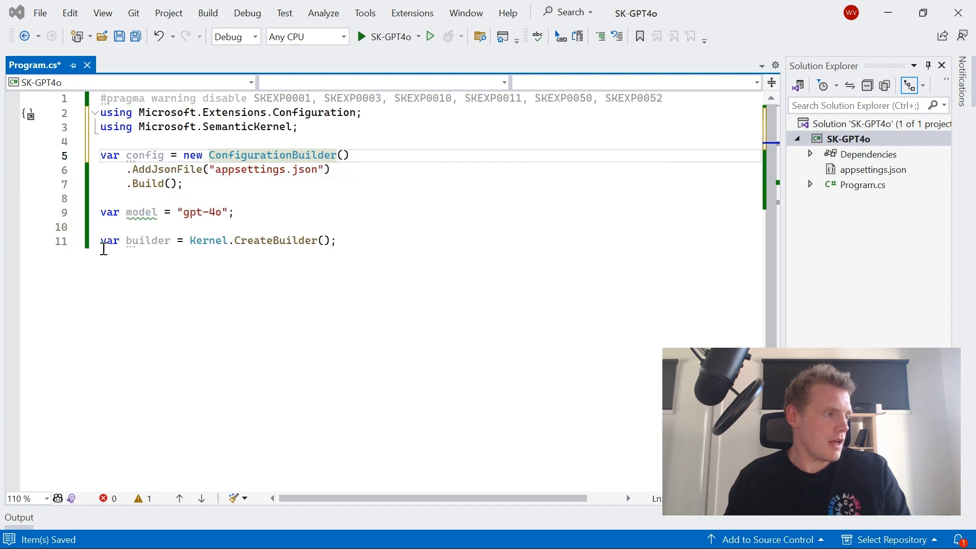
key("enter")
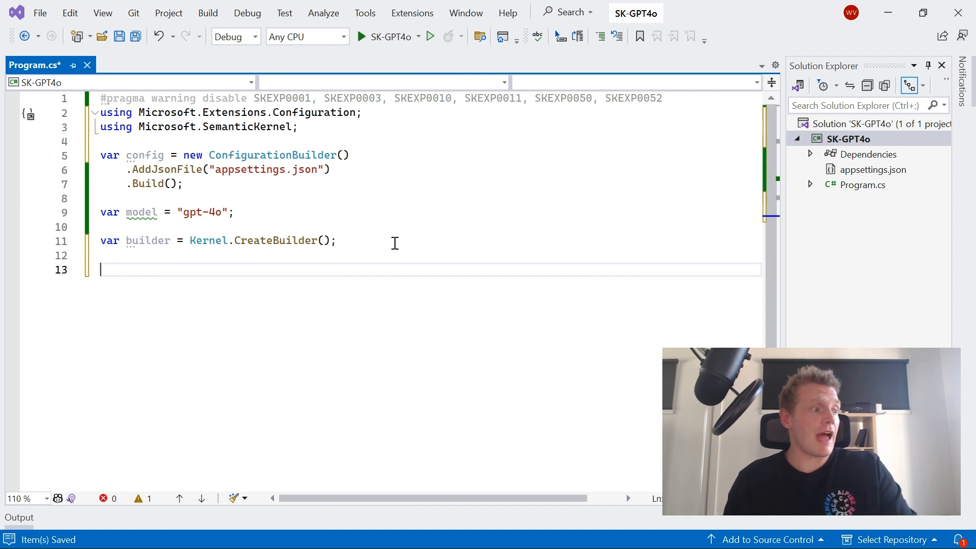
- Register AddOpenAIChatCompletion with the model, OpenAI API key and org id from config
type("builderExtensions.")
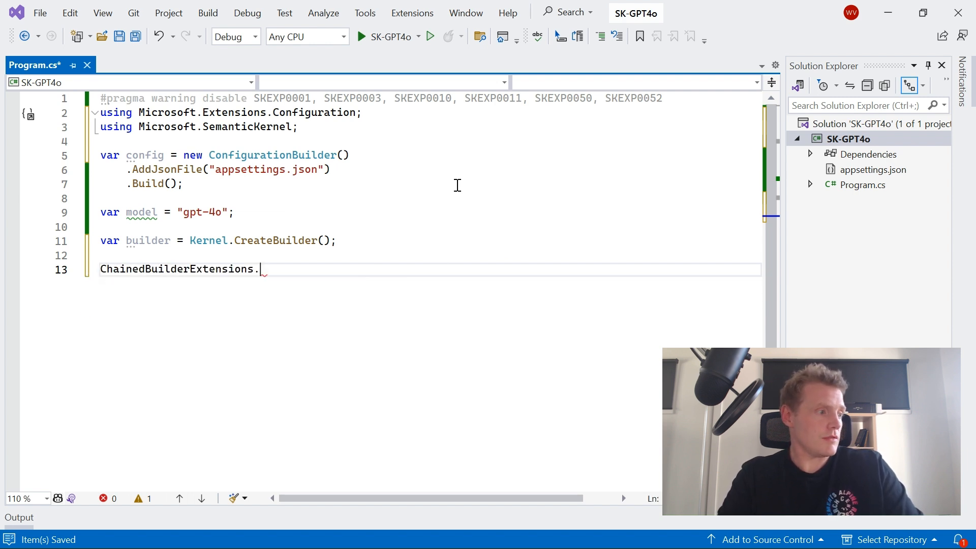
type("buildere")
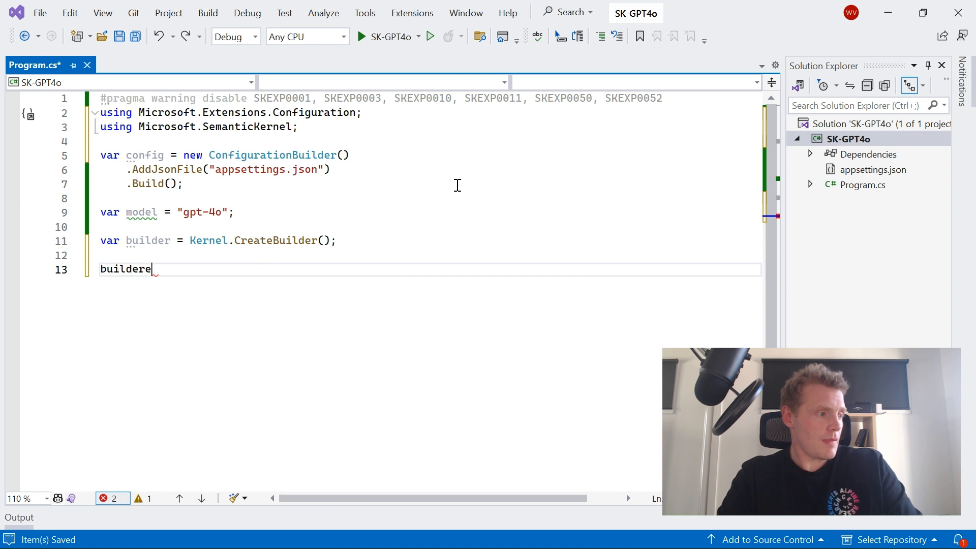
type(".A")
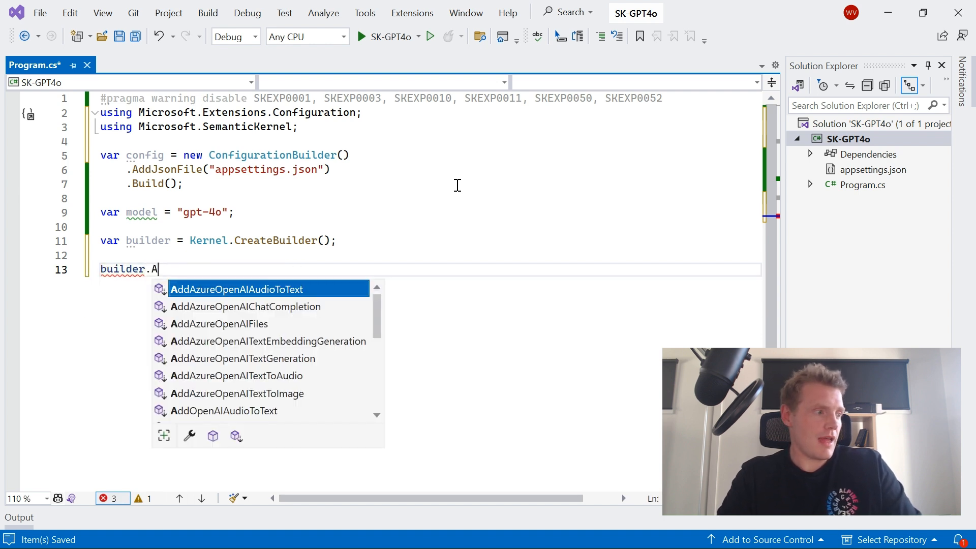
type("ddO")
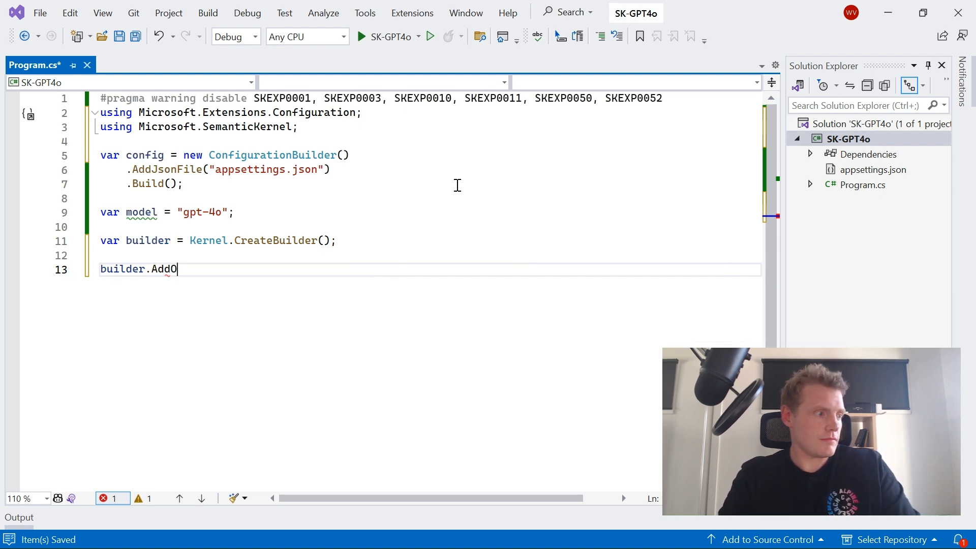
type("penAIC")
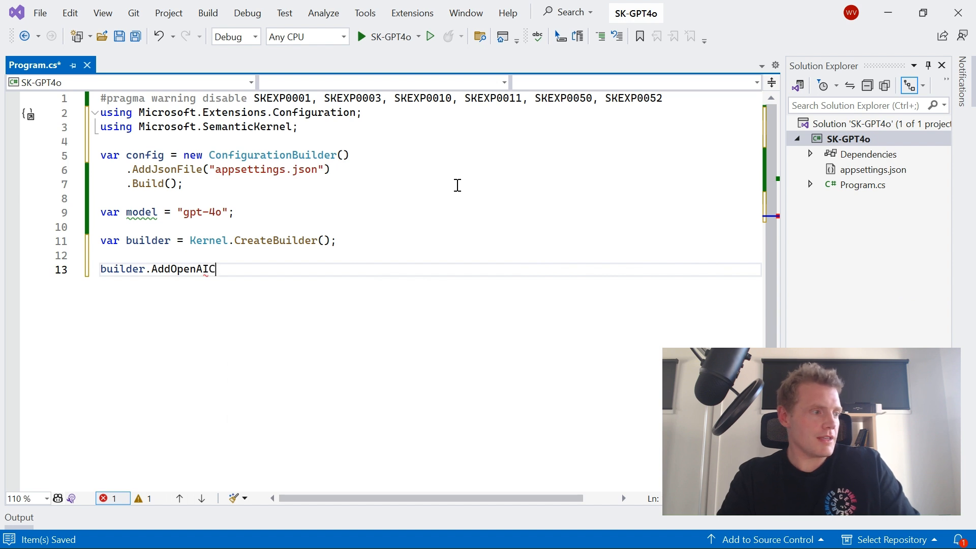
type("hatComple")
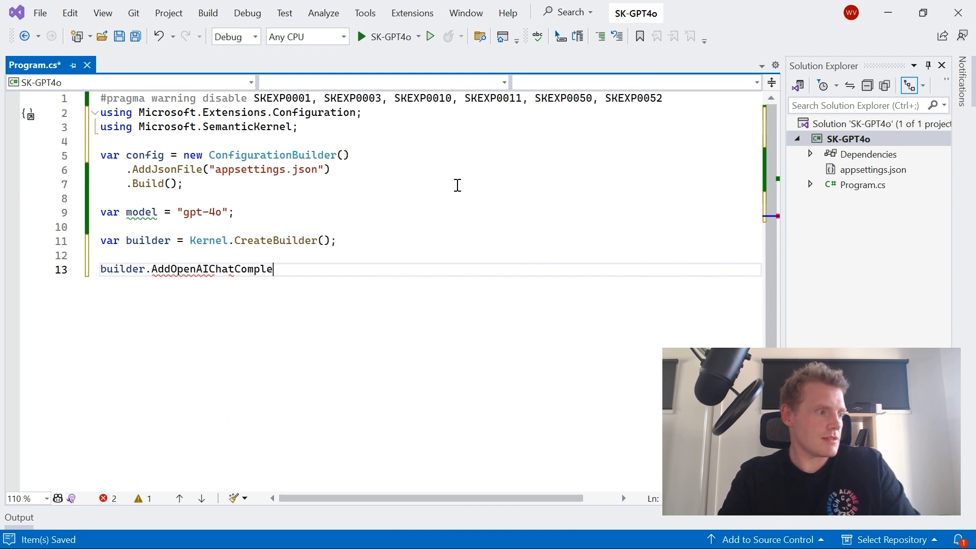
type("tion(")
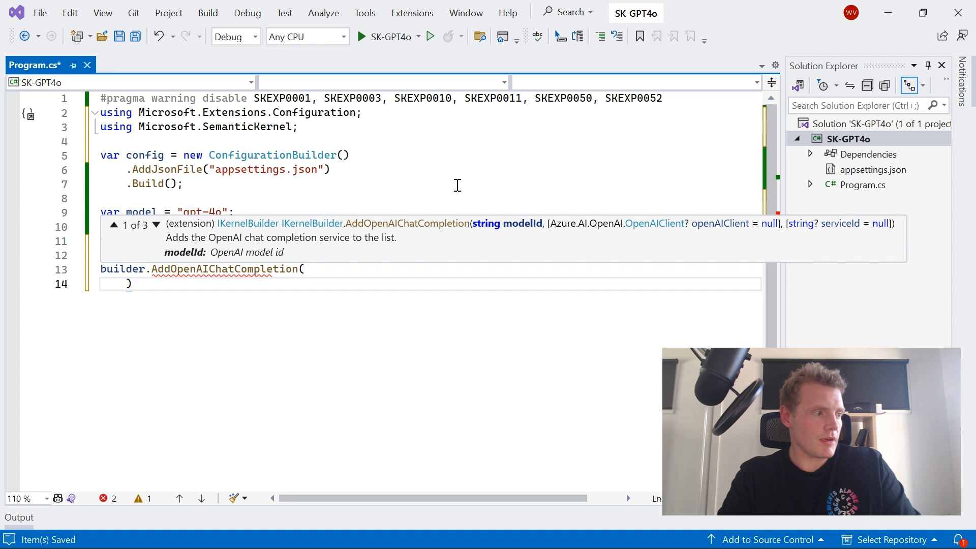
type("model,")
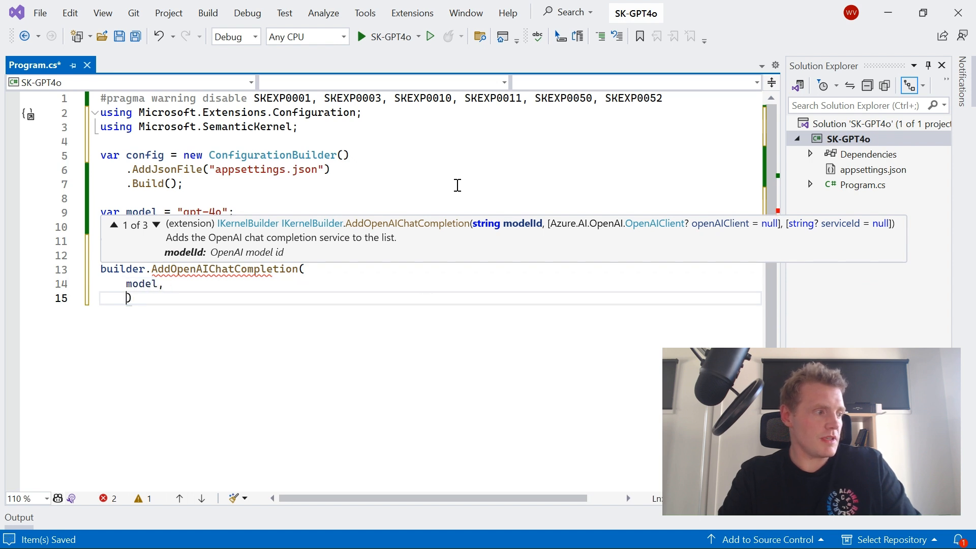
type("config[\"OpenAI:ApiKey\"],")
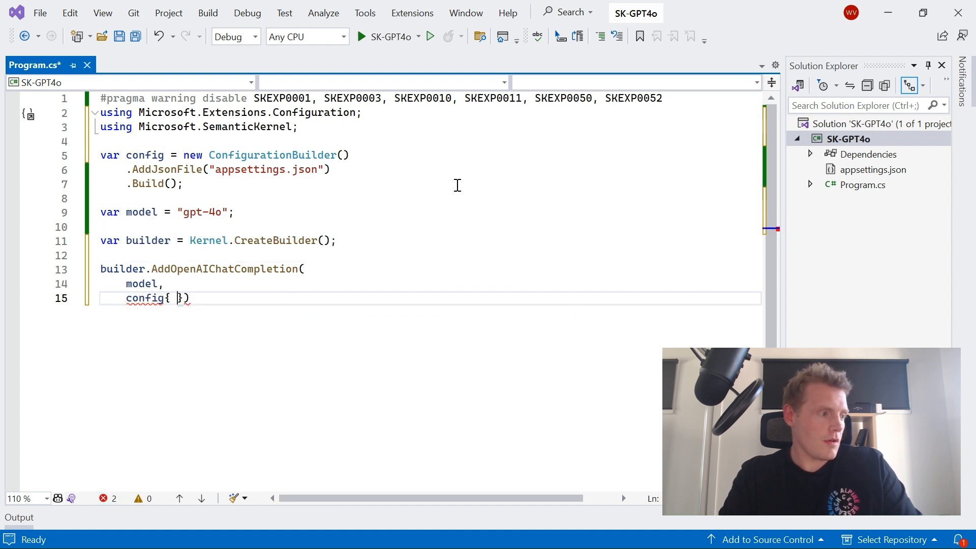
type("[\"O\"]")
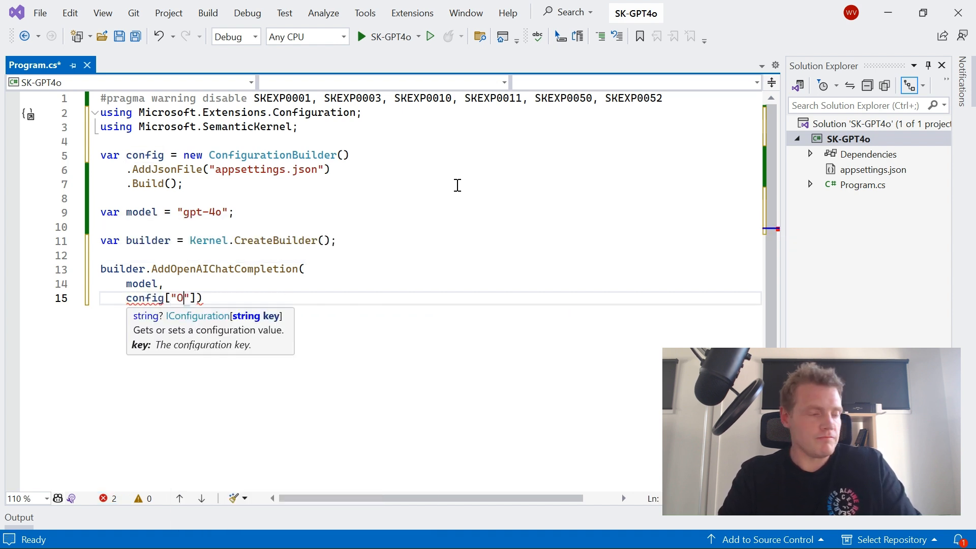
type("PEN_AI_LE")
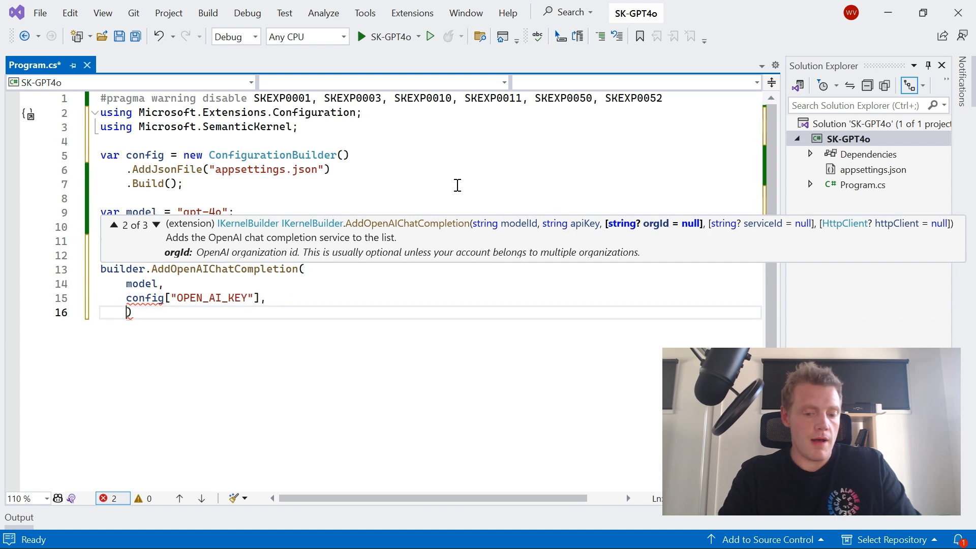
type("config[]")
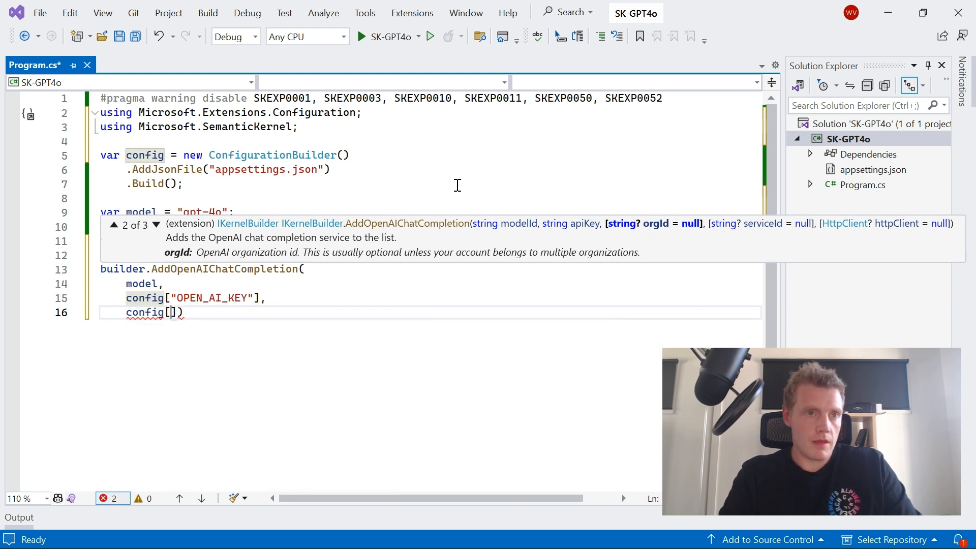
type("OPEN\"")
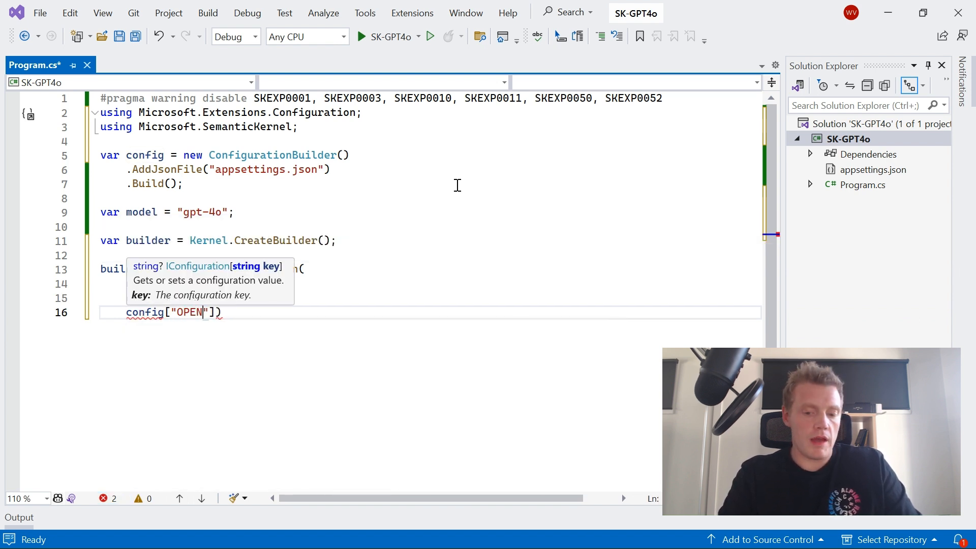
type("_AI-")
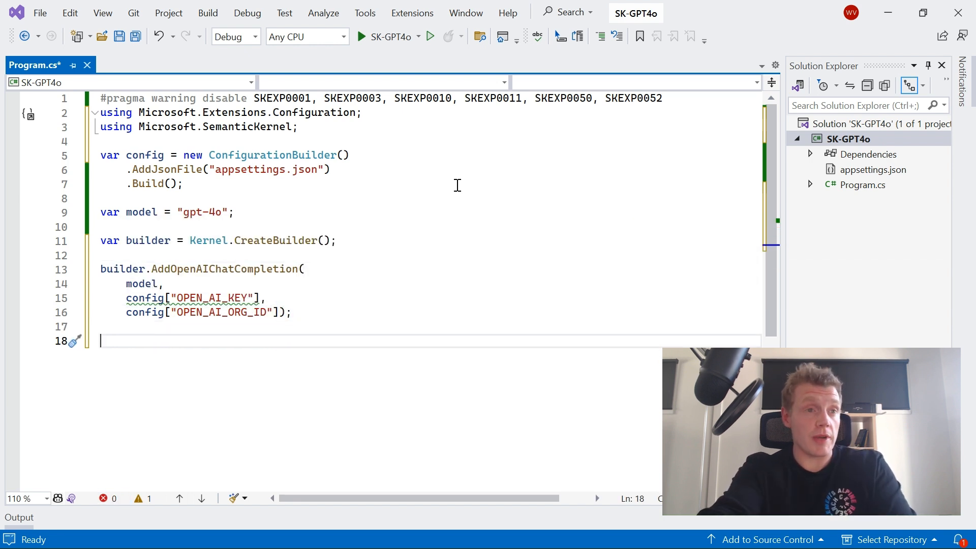
- Build the kernel with var kernel = builder.Build(); and start a new line below it
type("var kernel = builder.Build();")
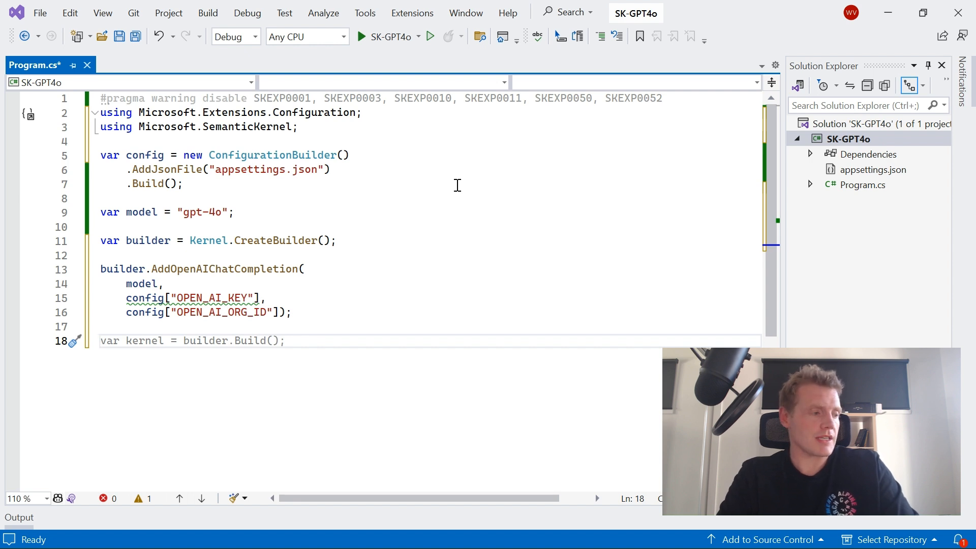
double_click(143, 340)
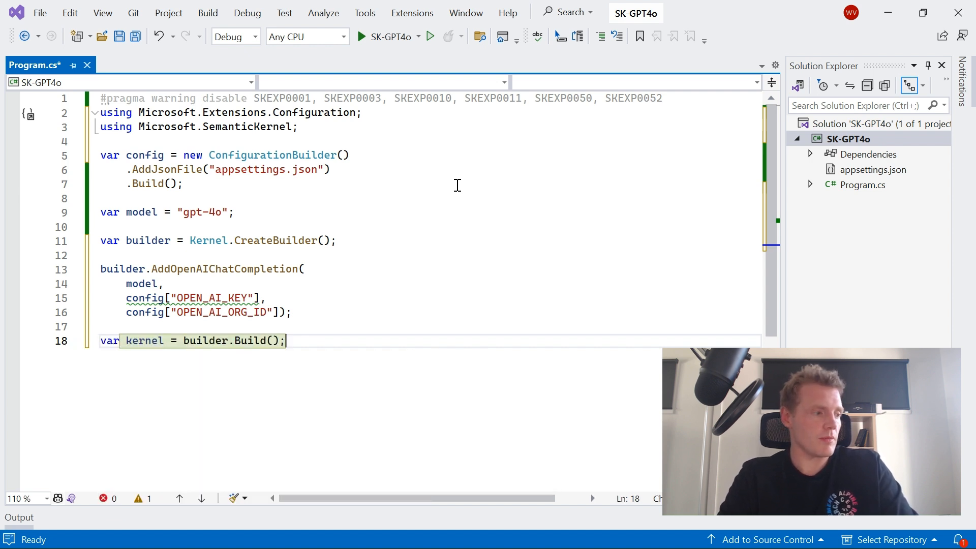
key("enter")
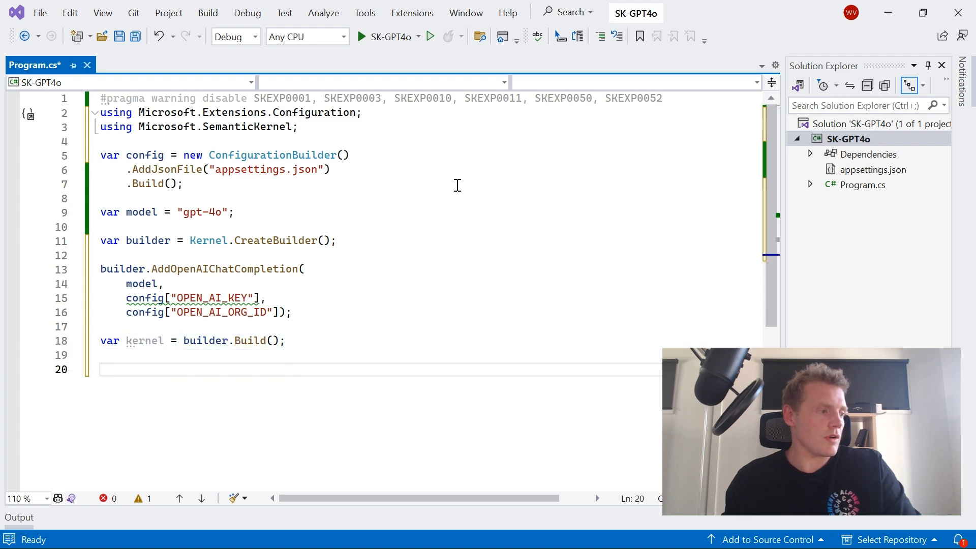
- Get the chat service: var chat = kernel.GetRequiredService<IChatCompletionService>();
type("kernel.Run();")
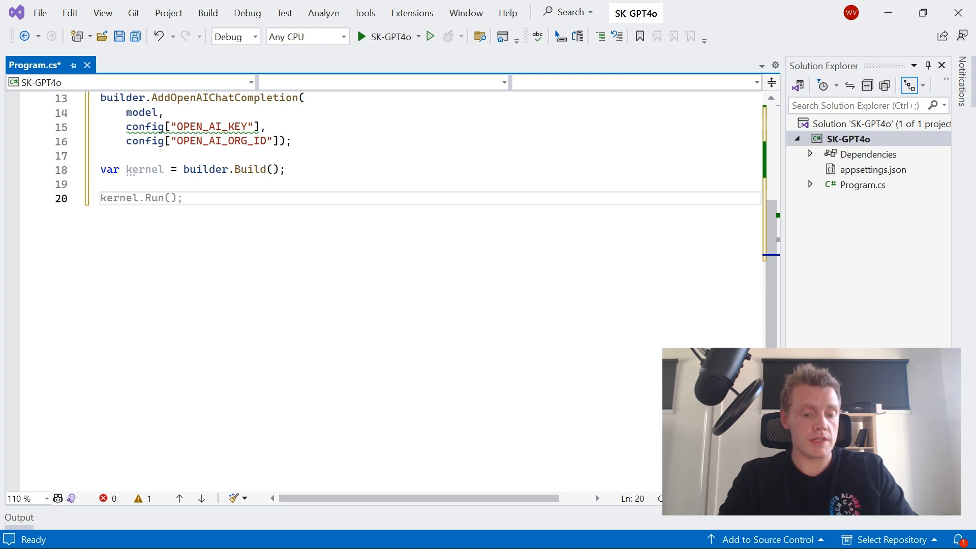
type("var chat")
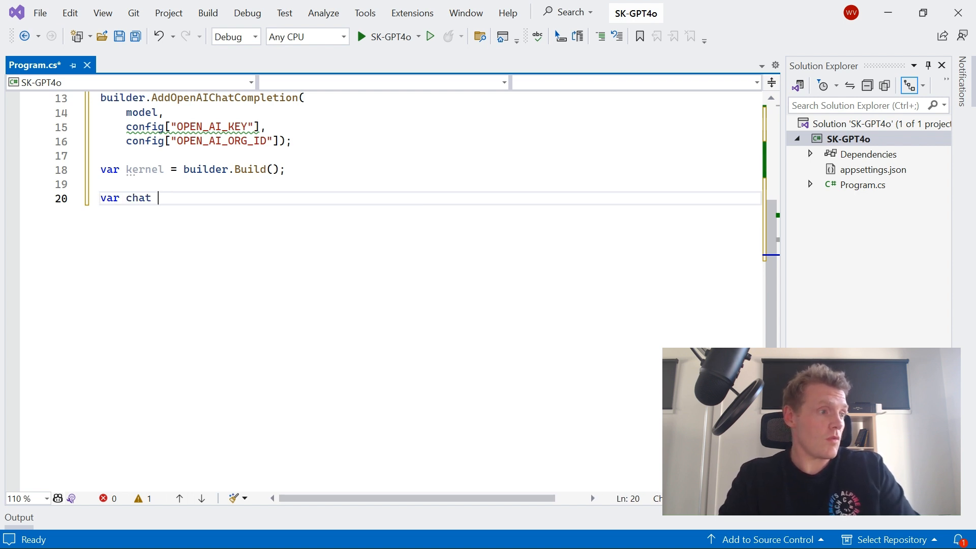
type("= ker")
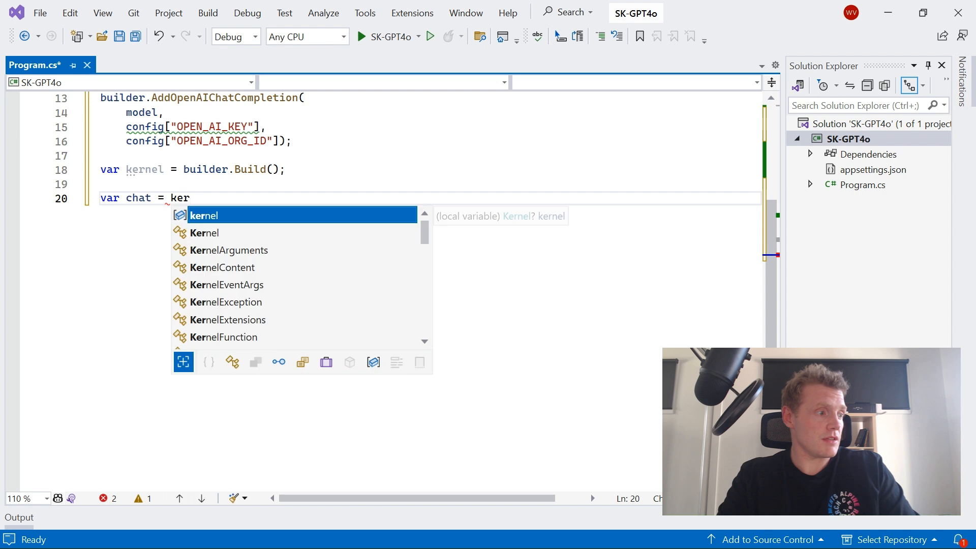
type("nel.GetR")
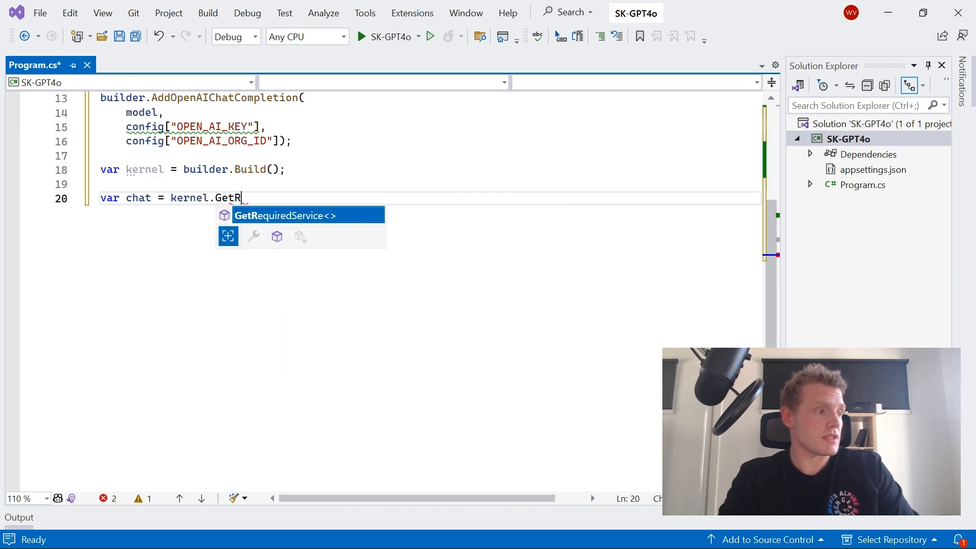
key("Tab")
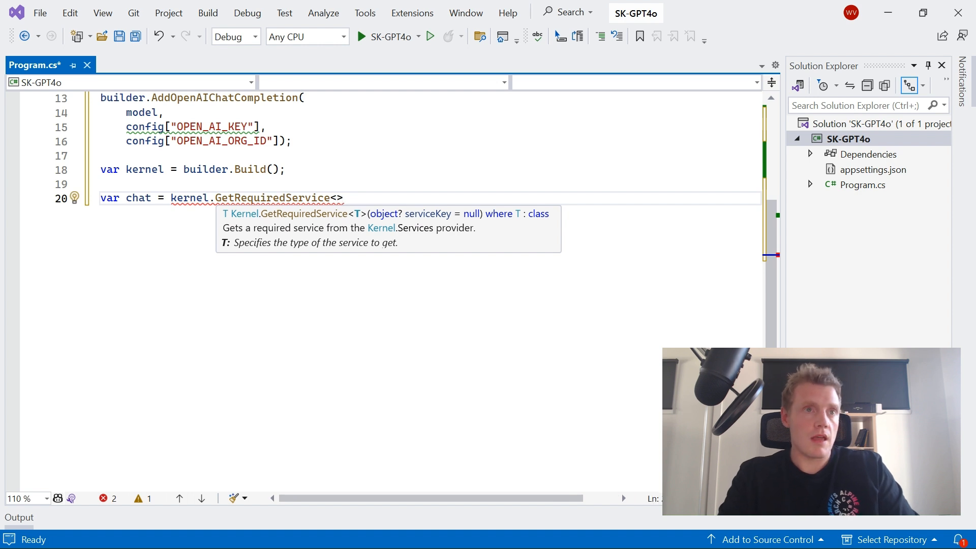
type("IChat")
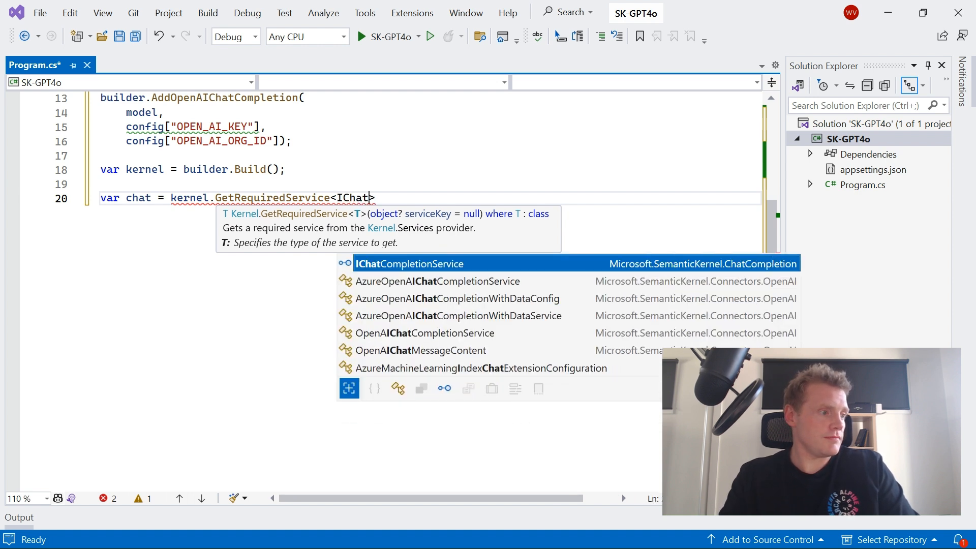
key("Tab")
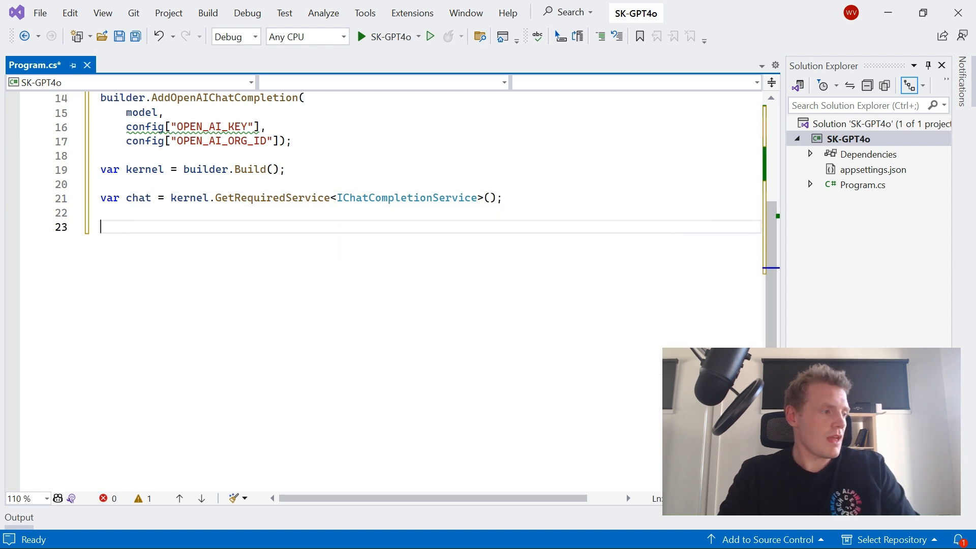
- Create a ChatHistory and add the friendly, helpful, direct-assistant system message
type("var history =")
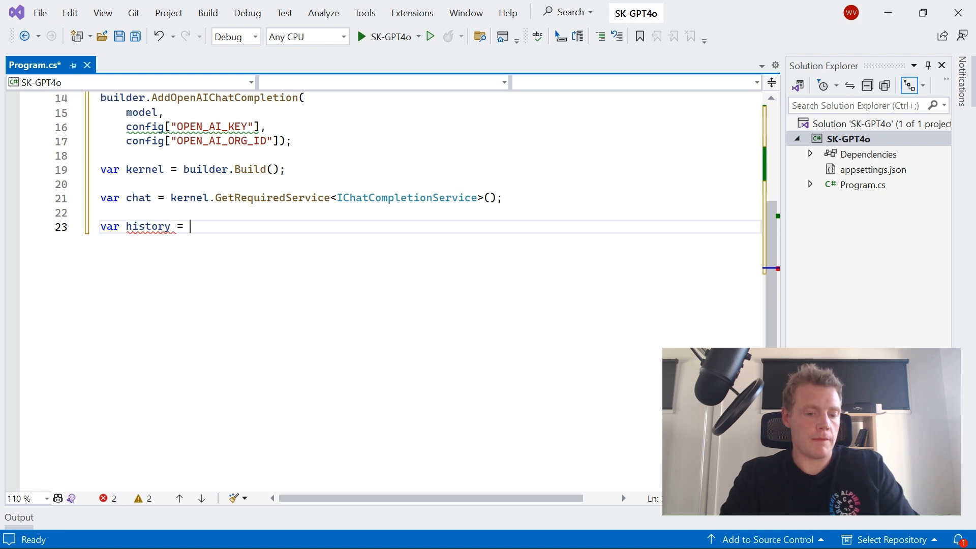
type("new Ch")
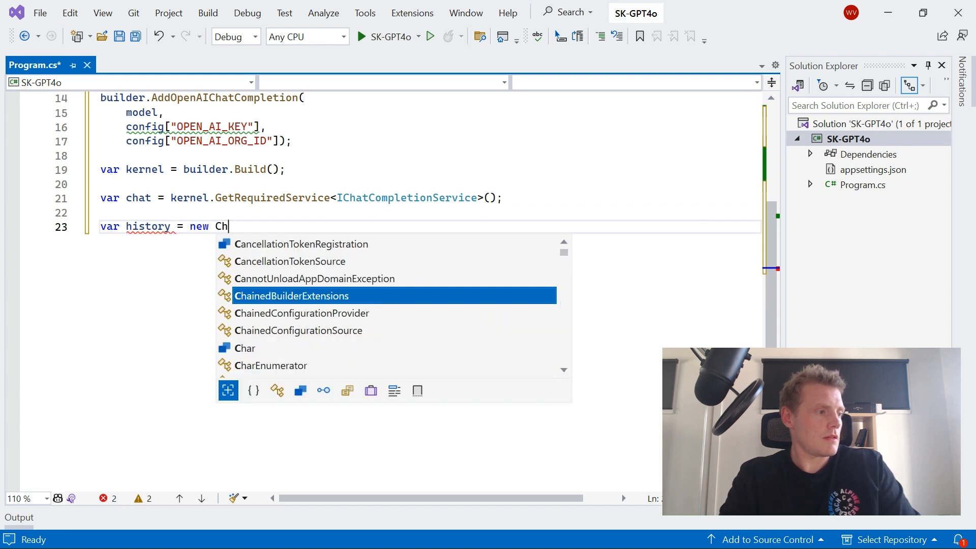
type("atHistory();")
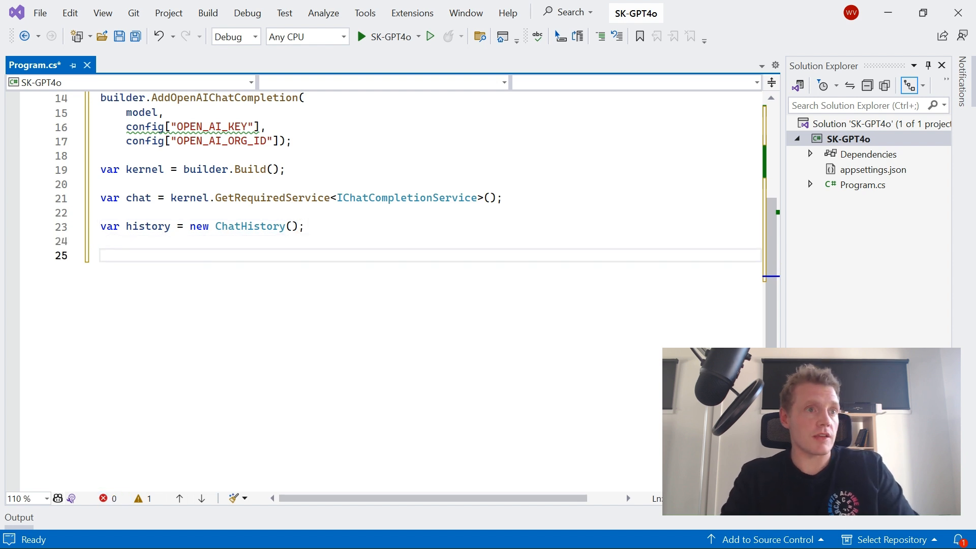
type("while (true)")
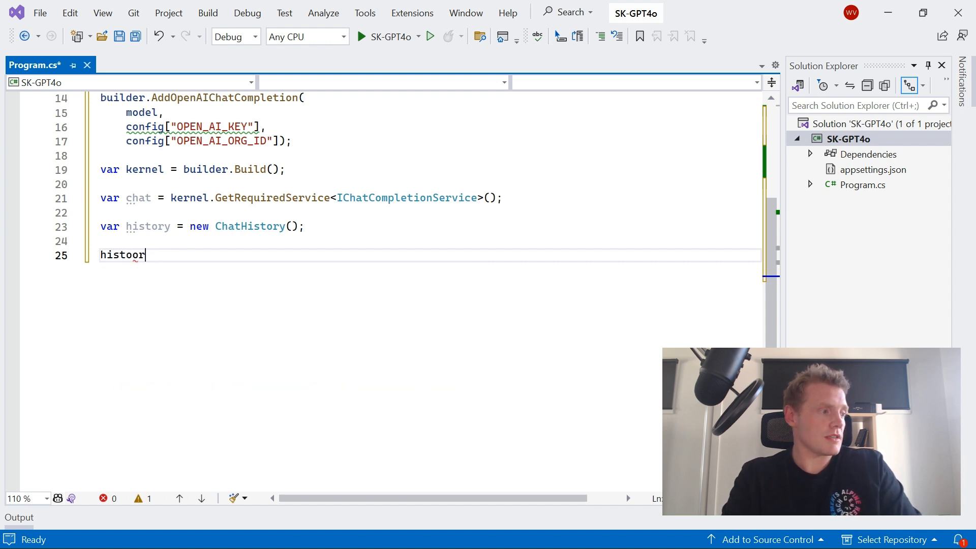
type("history.AddSystemMessage(")
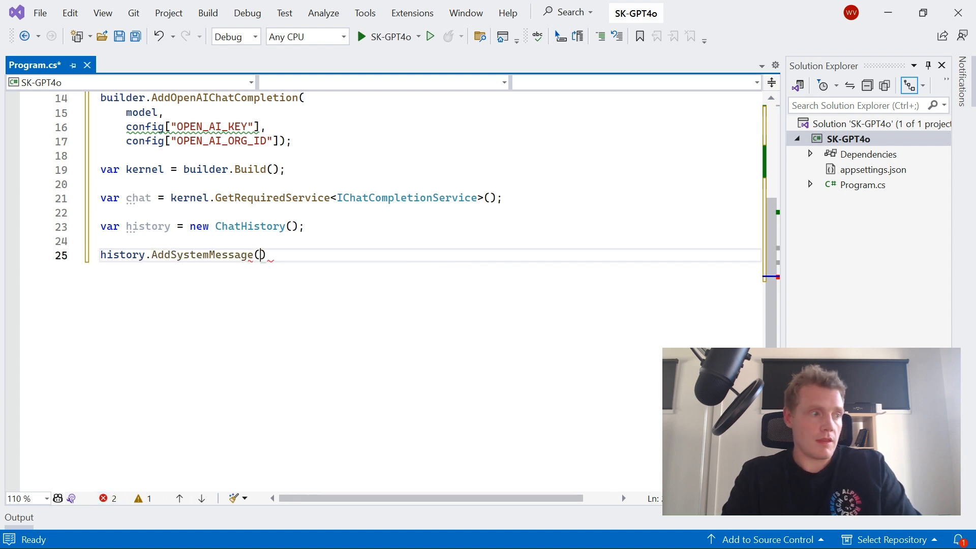
type("\"You are a \"")
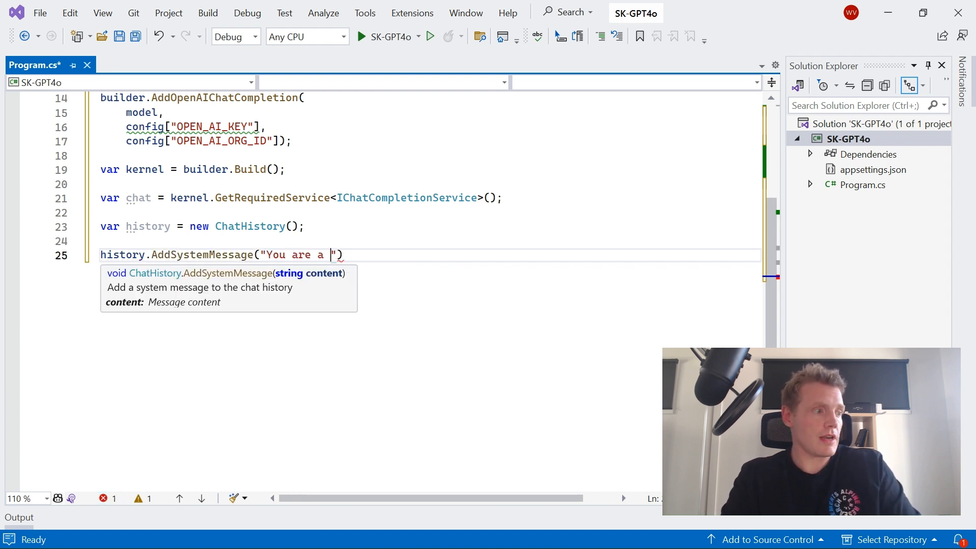
type("friendly and helpful a")
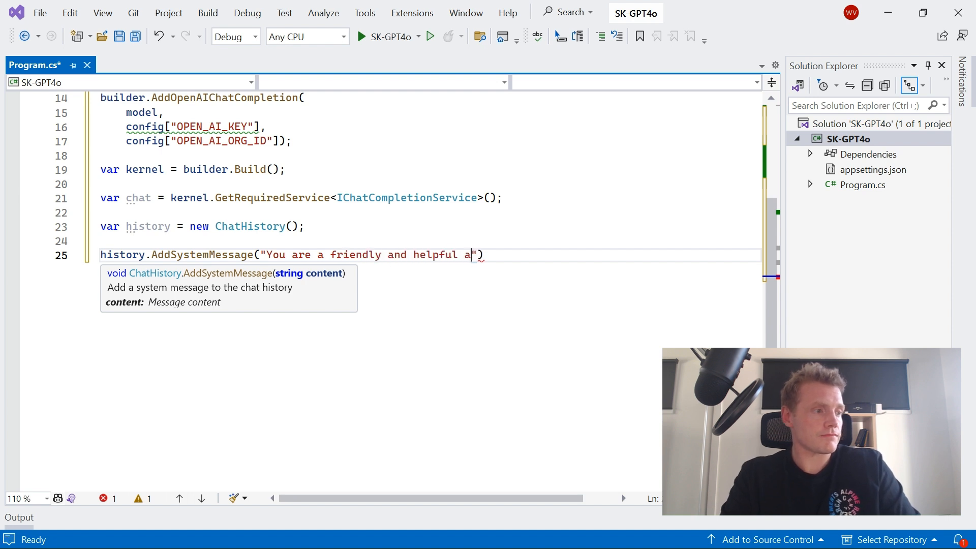
type("ssistant that responds")
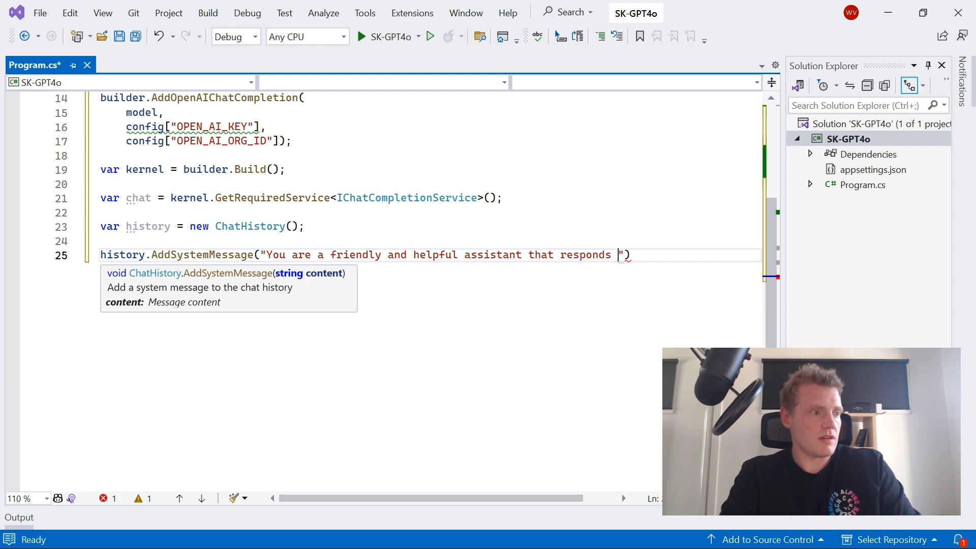
type("to question")
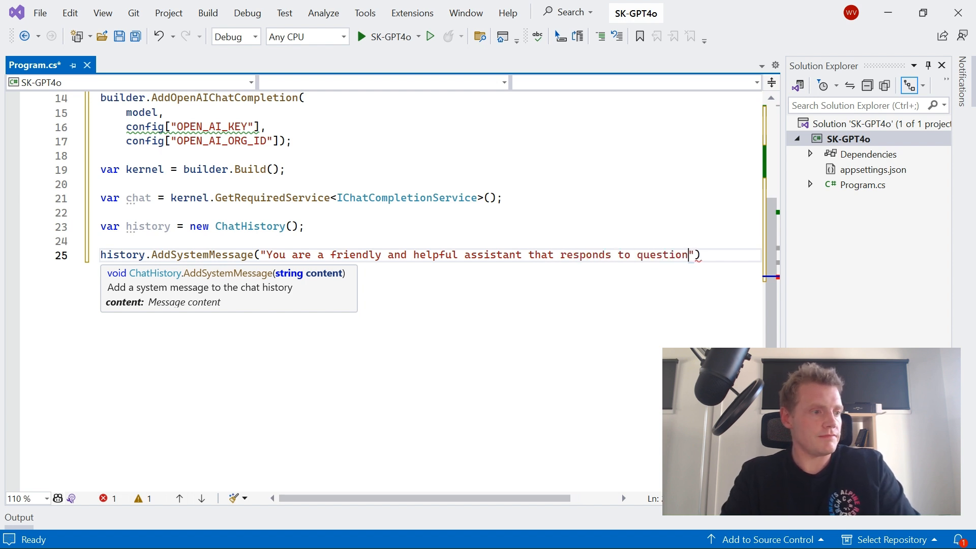
type("s directly")
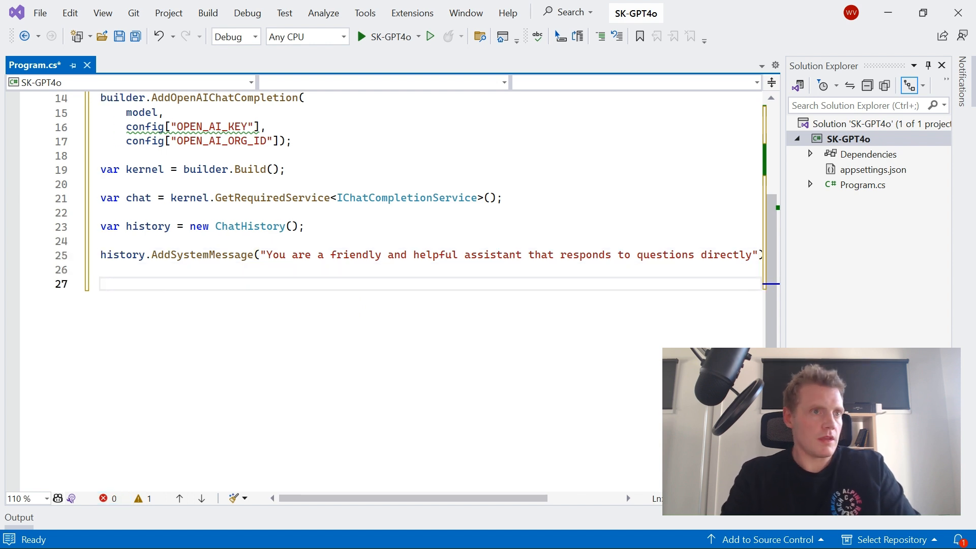
- Declare a ChatMessageContentItemCollection with a TextContent asking 'Can you tell me what's in this image?'
type("var")
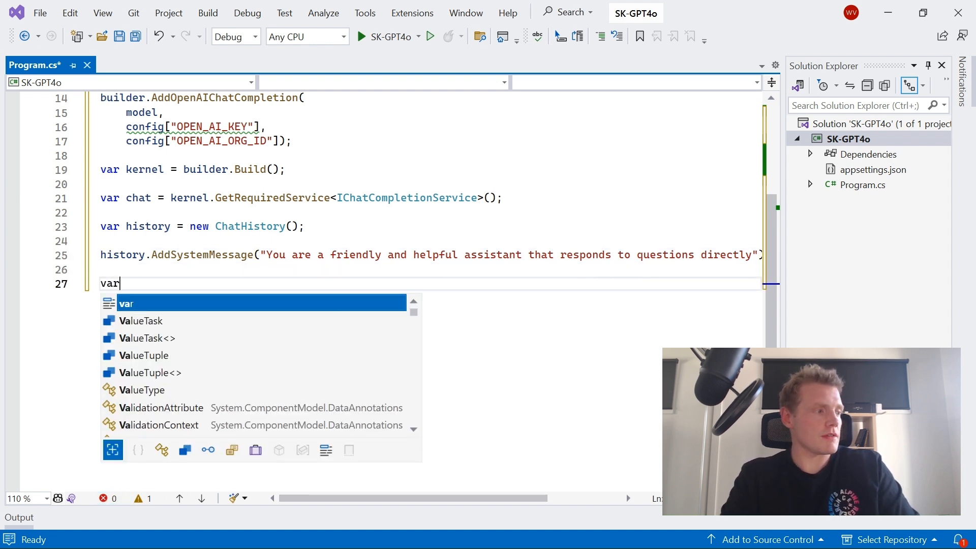
type("message = ne")
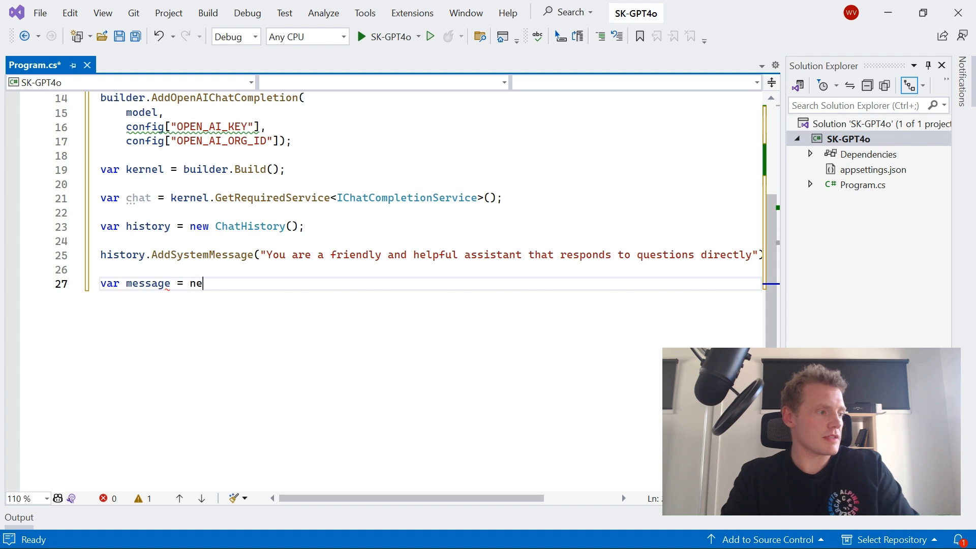
type("w ChatMessageContentItemCollection")
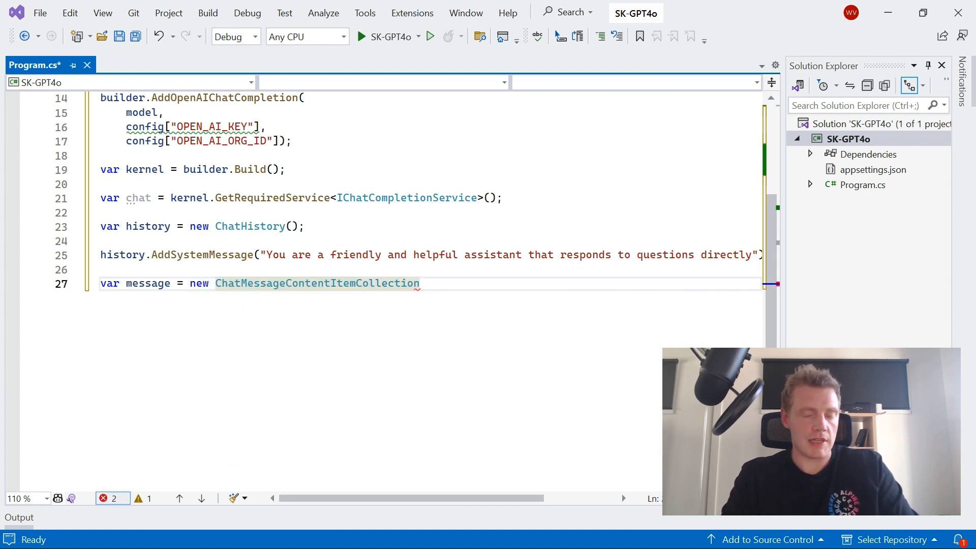
type("{")
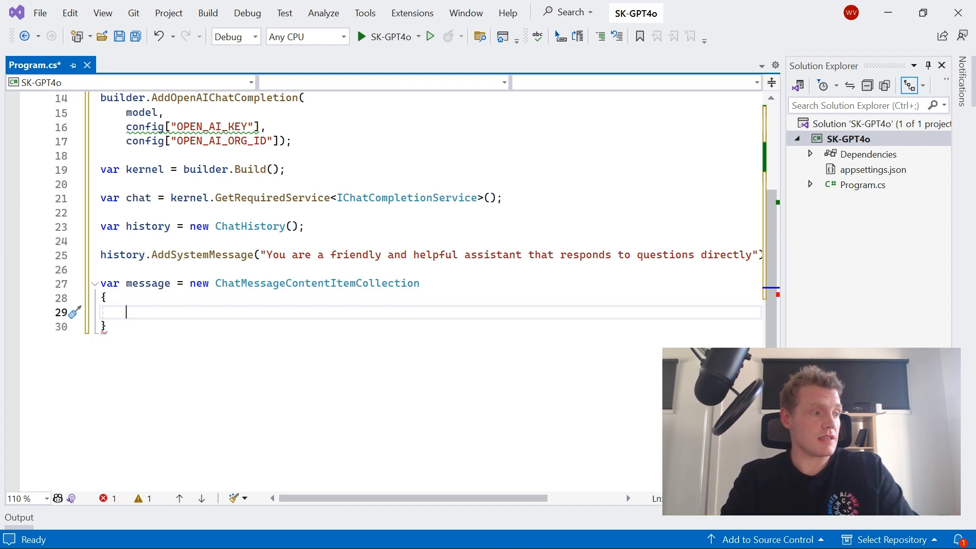
type("new TextC")
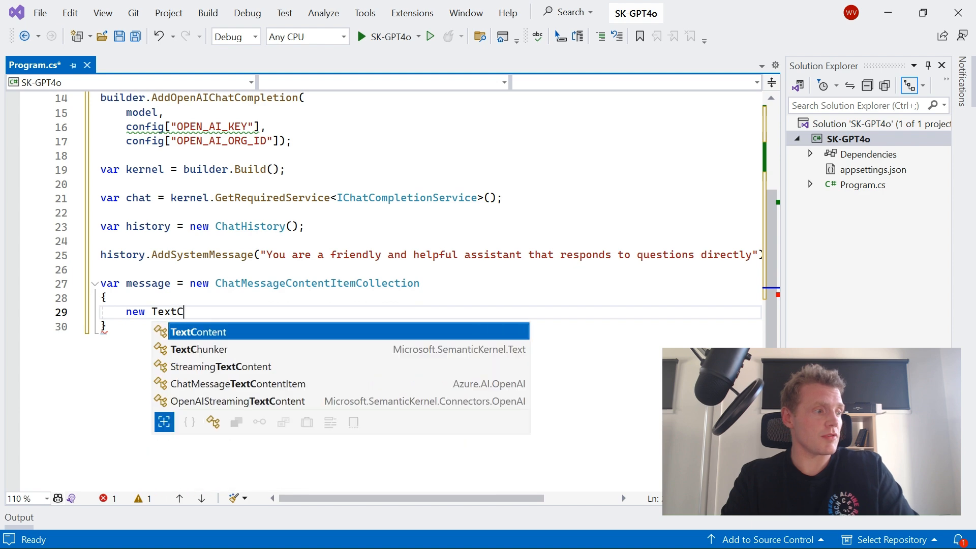
type("ontent(")
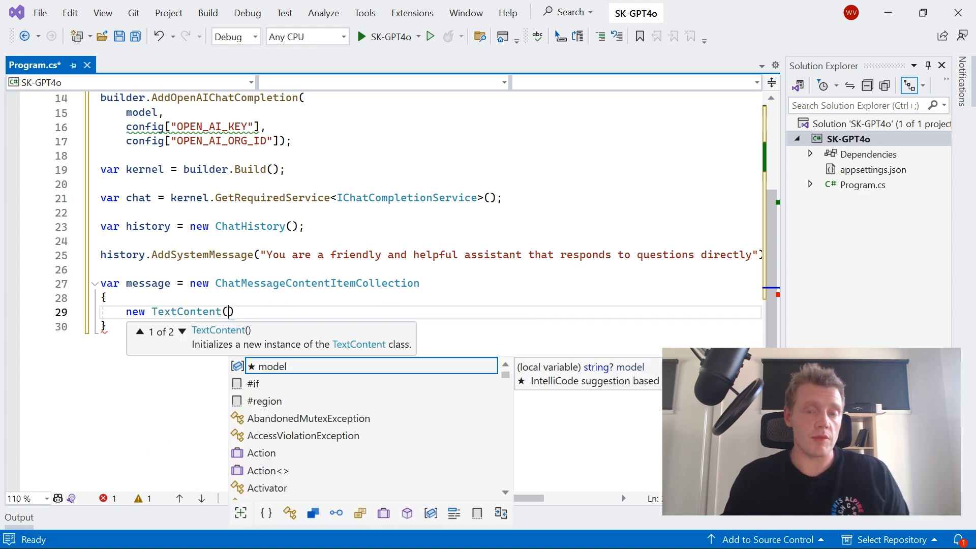
type("\"")
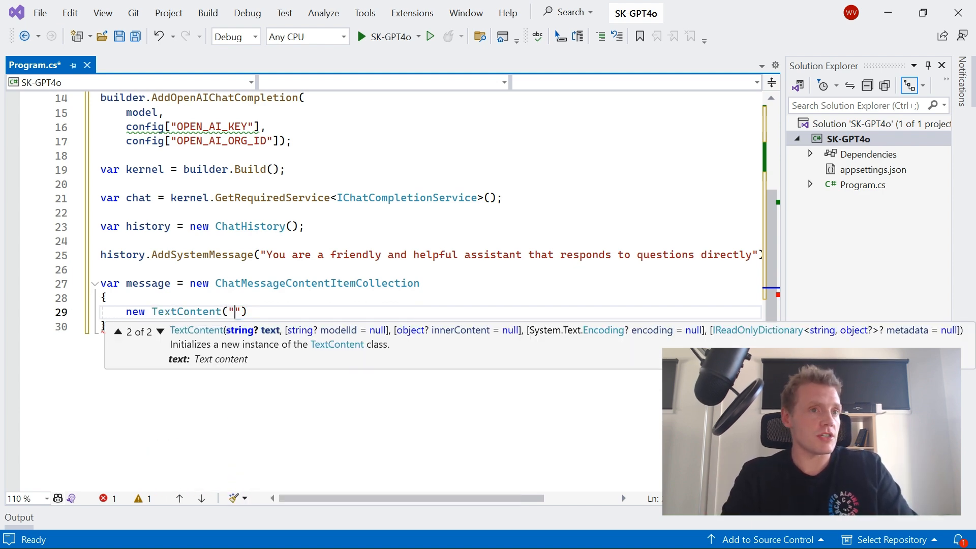
type("Can you tell me w")
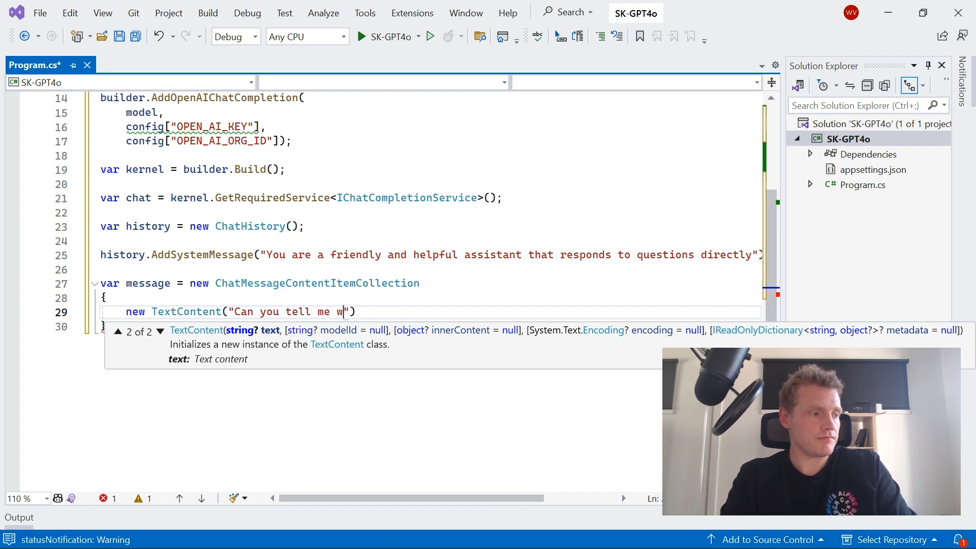
type("hat's in this")
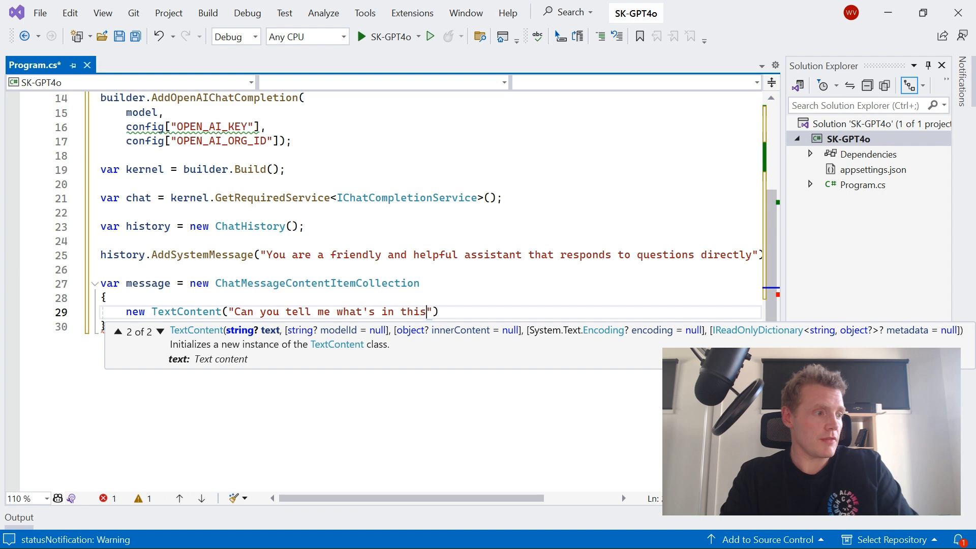
type("image?")
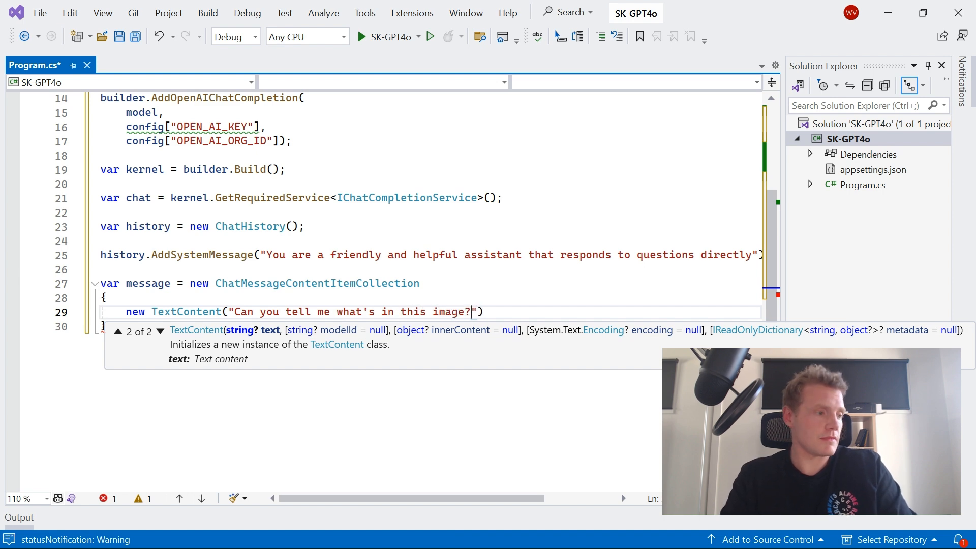
- Add an ImageContent with a new Uri pointing at the gallery image URL and close the collection
type("new ImageCo")
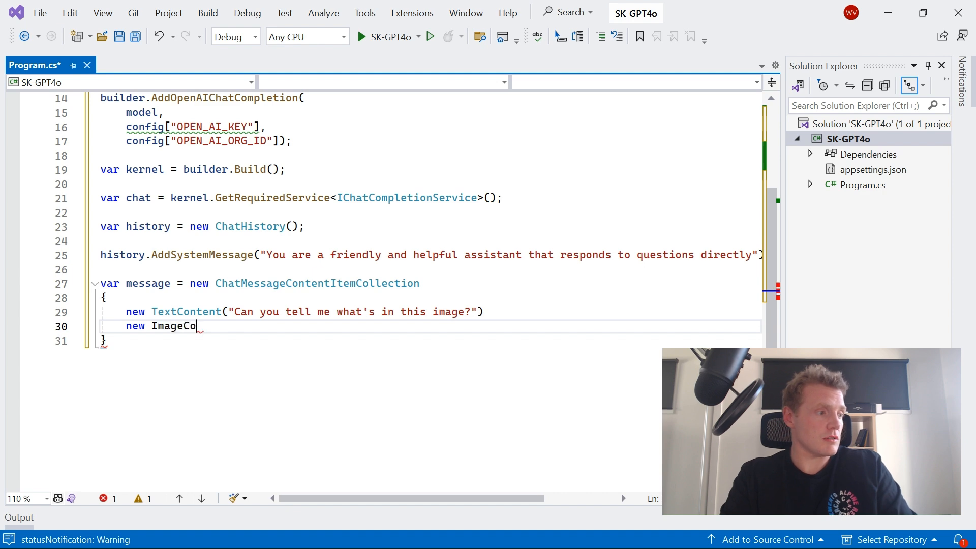
type(",")
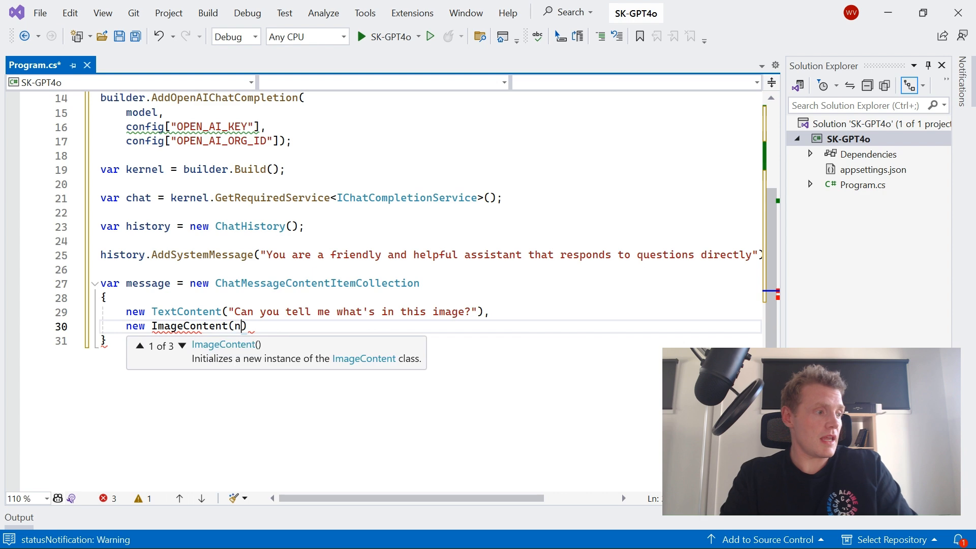
type("new Uri")
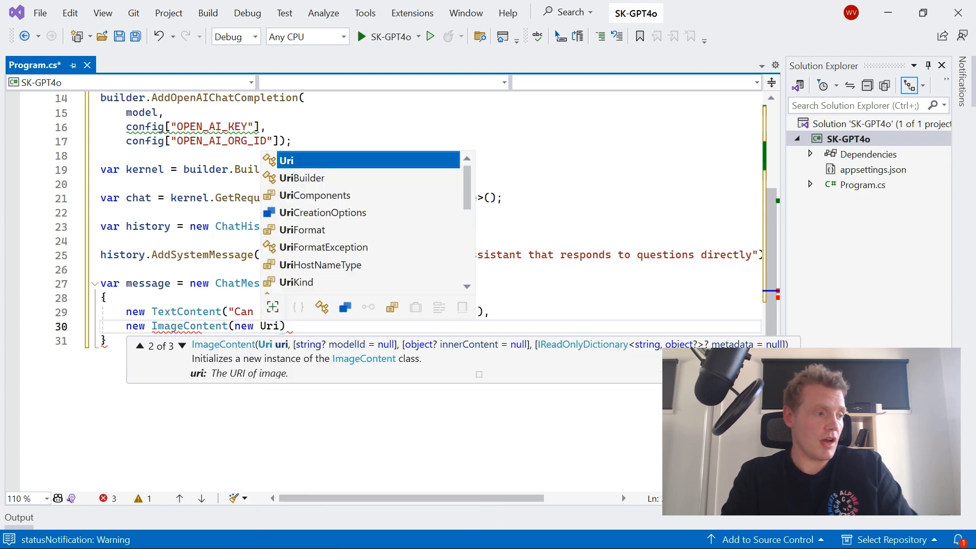
type("(\"\"")
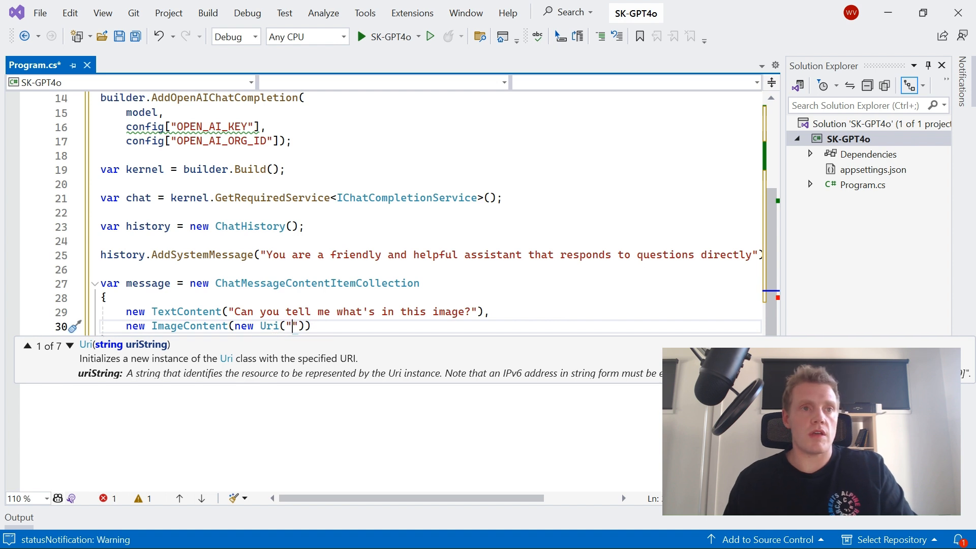
type("https://example.com/image.jpg")
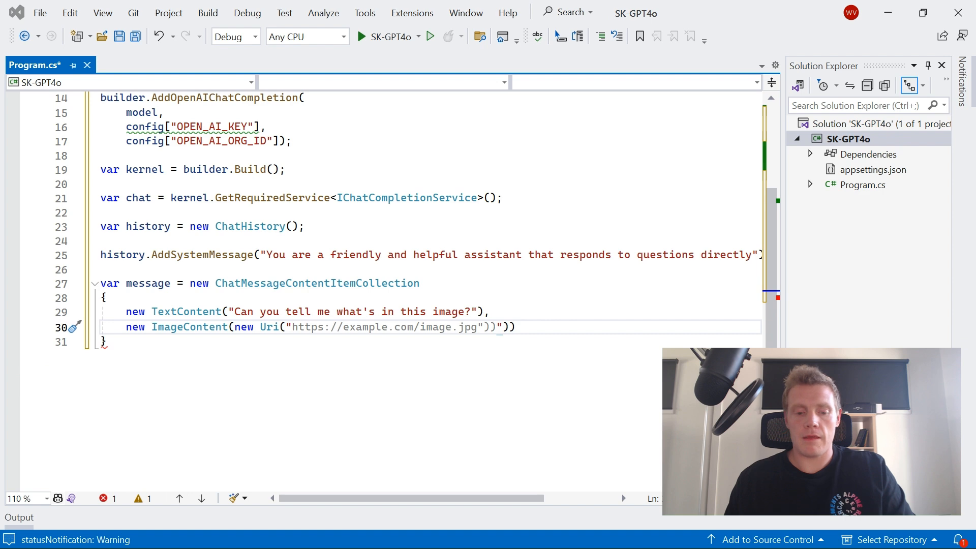
mouse_move(403, 468)
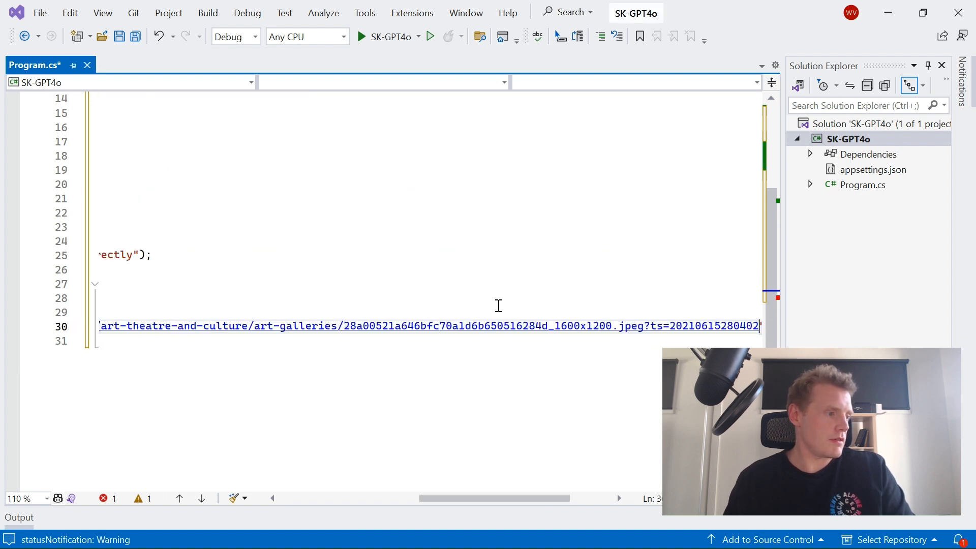
type("\"))")
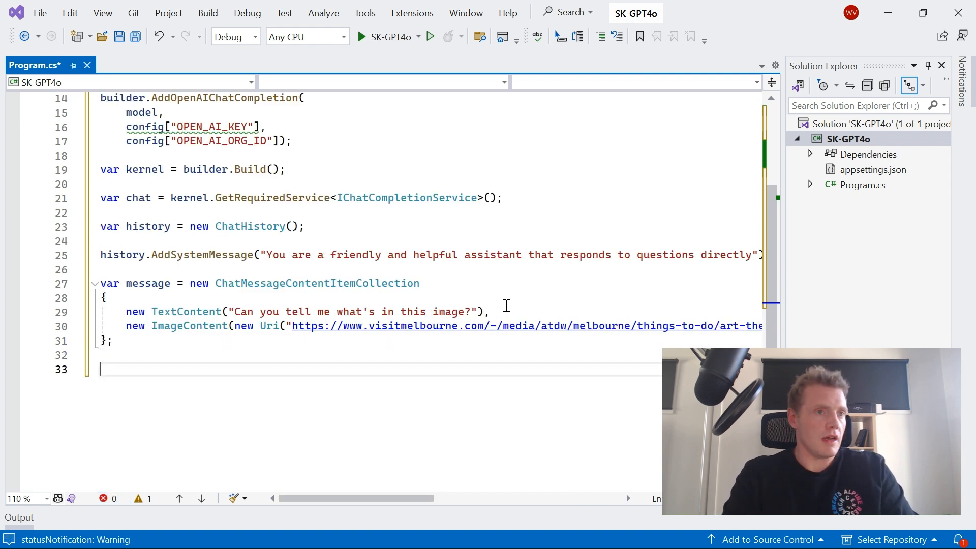
- Add the user message to history and await chat.GetChatMessageContentAsync(history) into a result
type("history.AddUserMessage(message);")
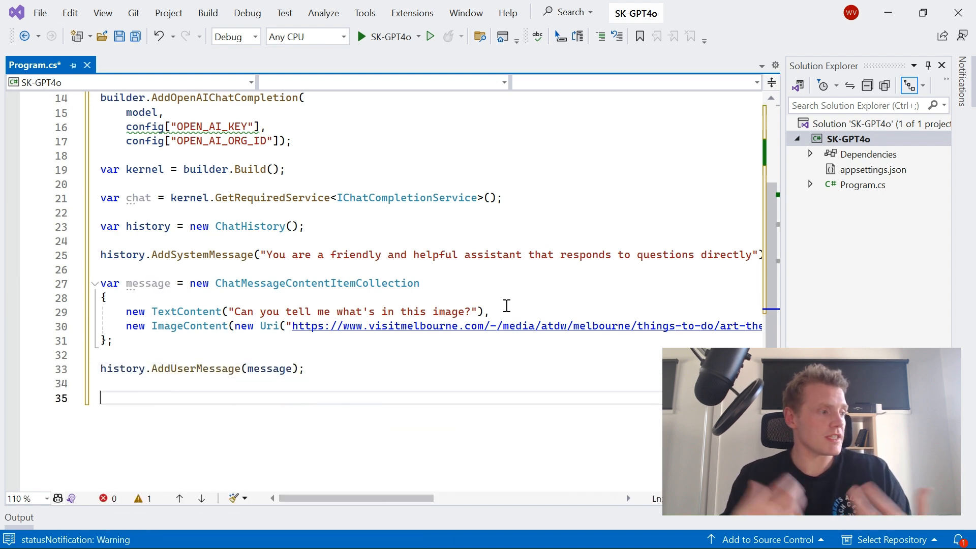
type("var response = await chat.CompleteChatAsync(history);")
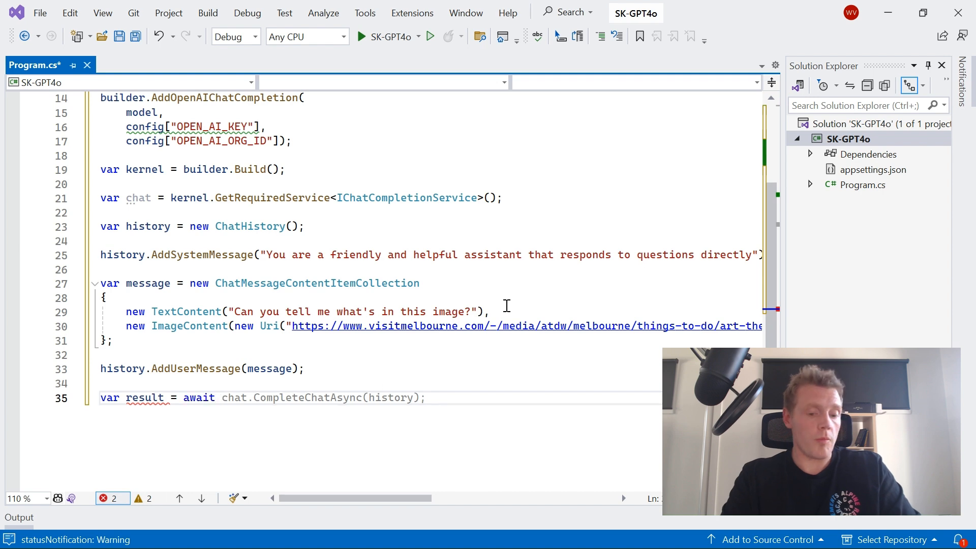
left_click(252, 397)
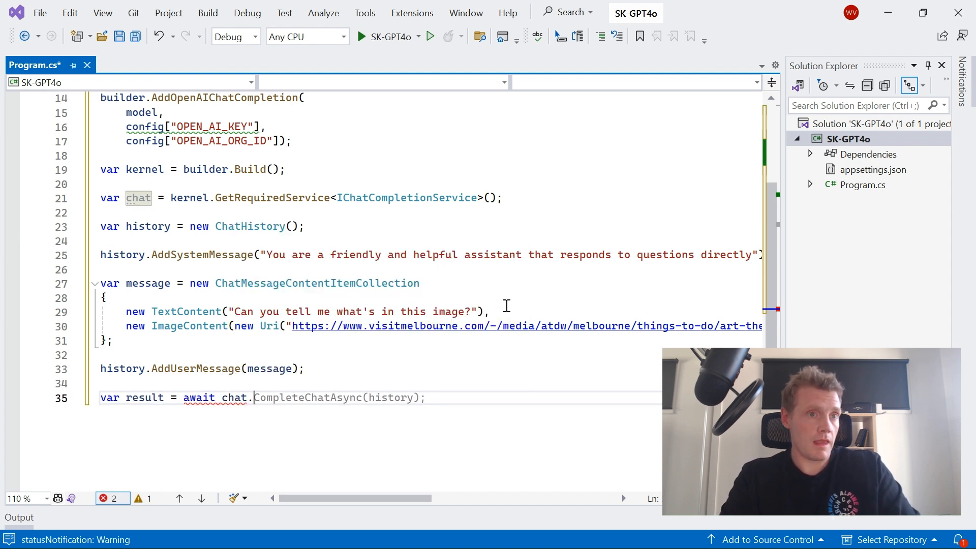
type("GetChatMessageContentAsync")
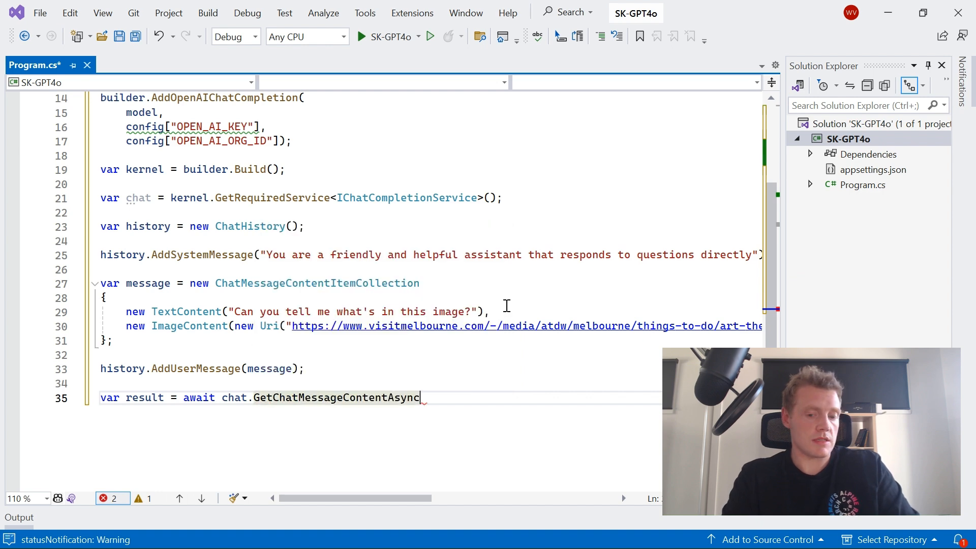
type("(history);")
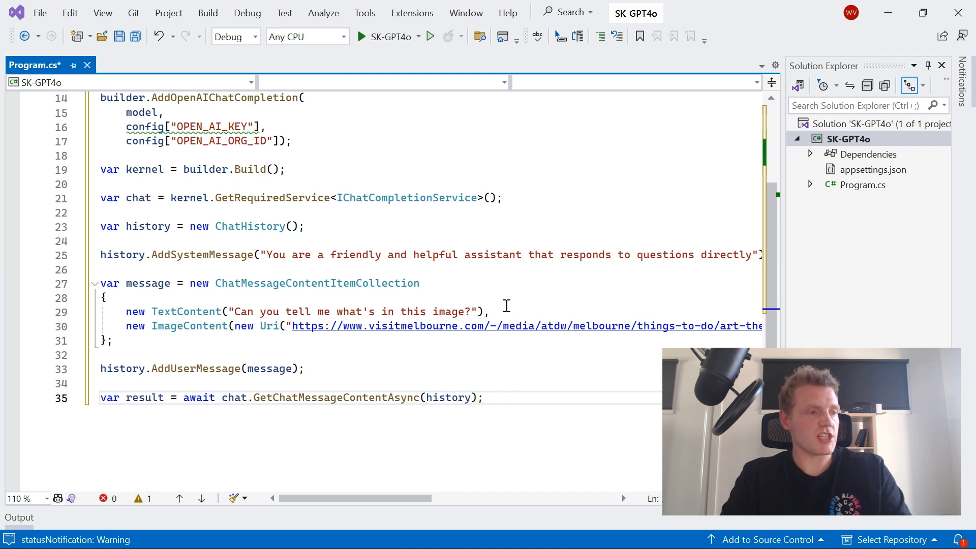
- Write a Console.WriteLine printing 'Let me describe that image for you:' with the interpolated result
type("cw")
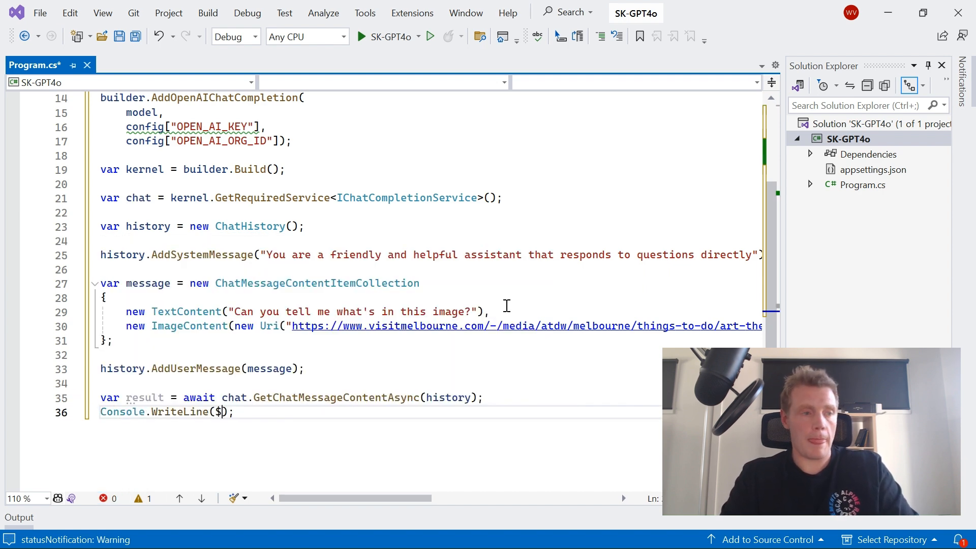
type("\"L")
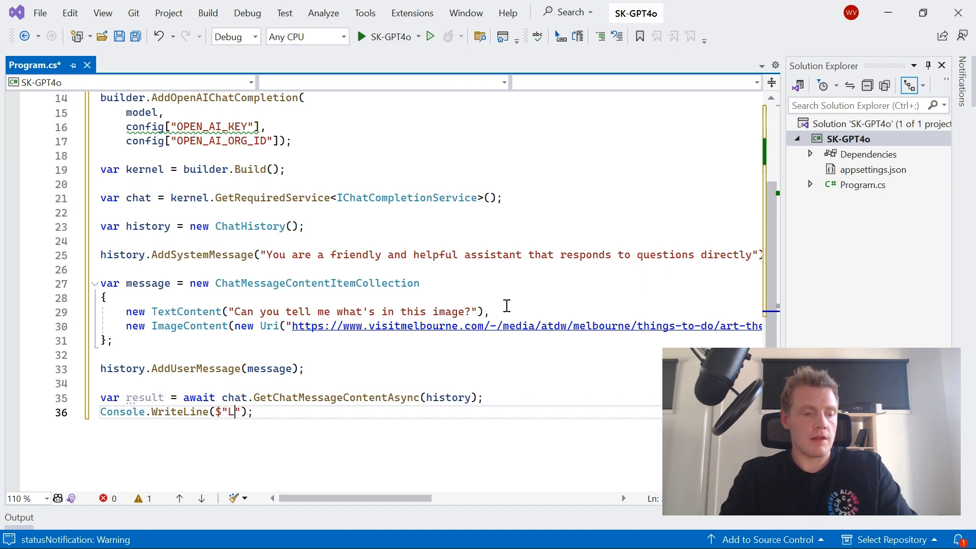
type("et me describe")
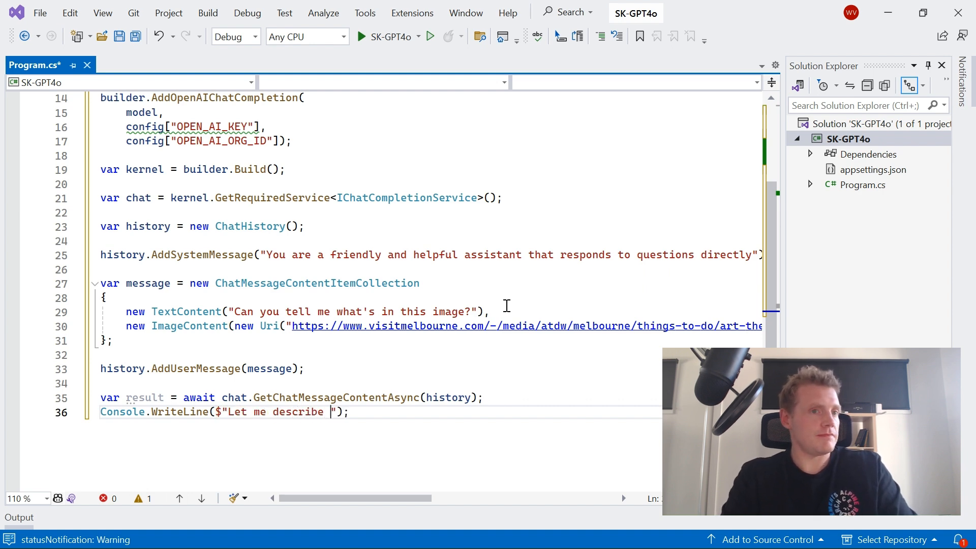
type("that i")
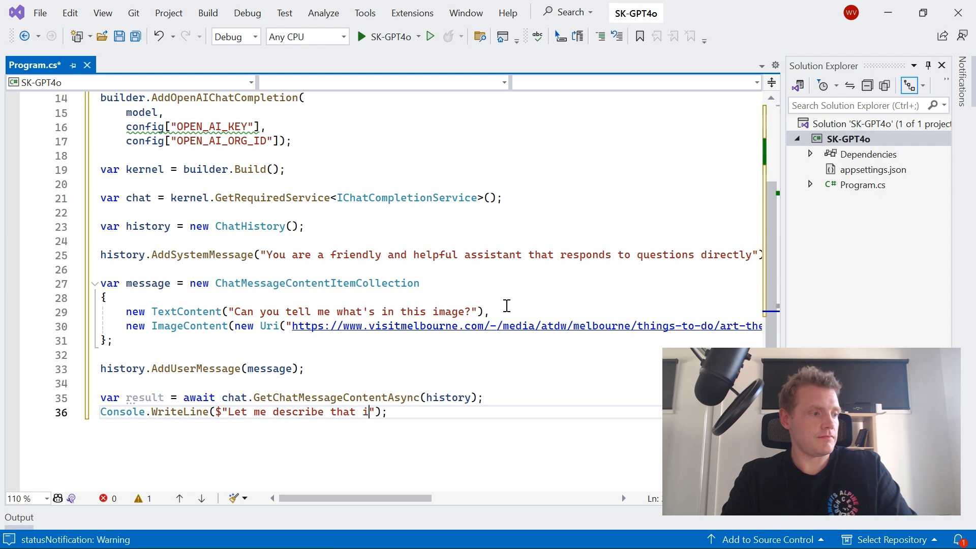
type("mage for you")
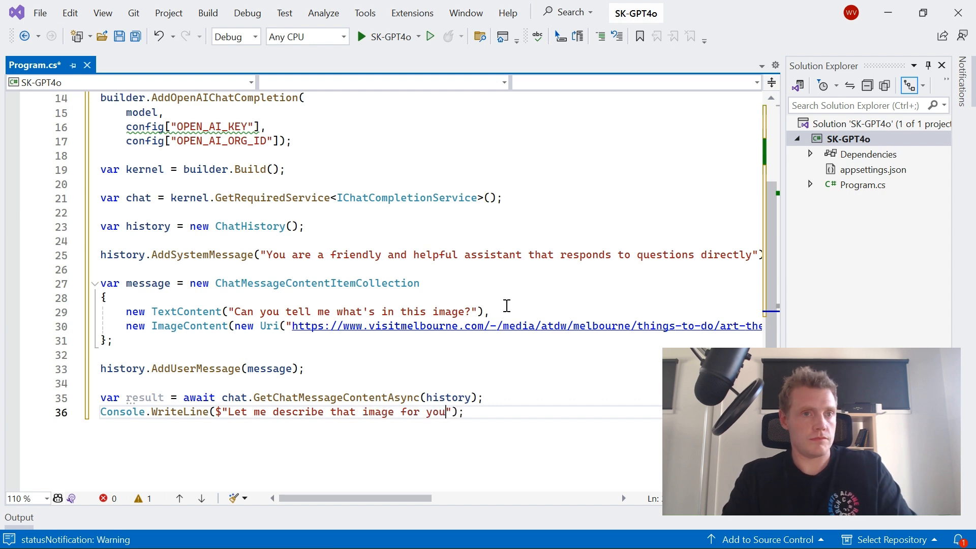
type("{result")
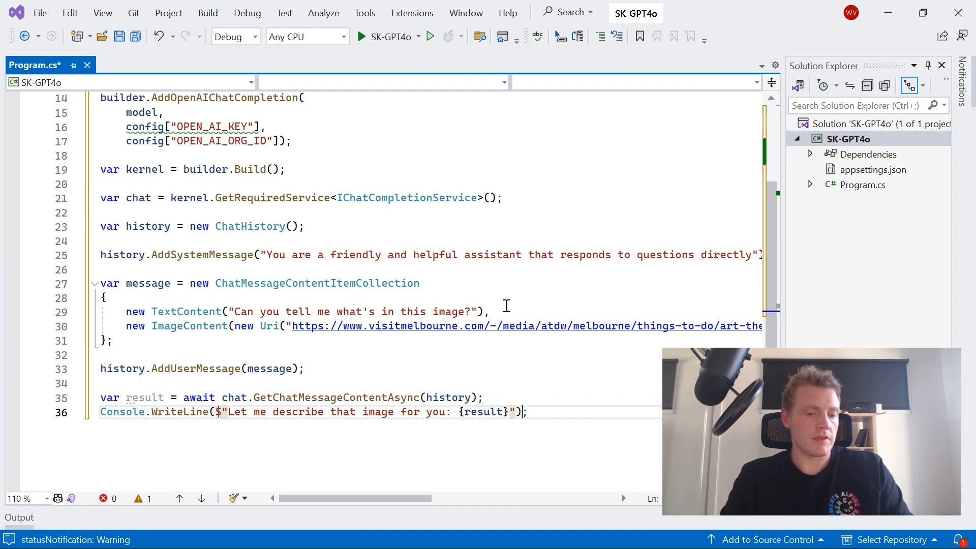
- Save Program.cs, widen the editor and scroll through the finished code before running it
key("ctrl+s")
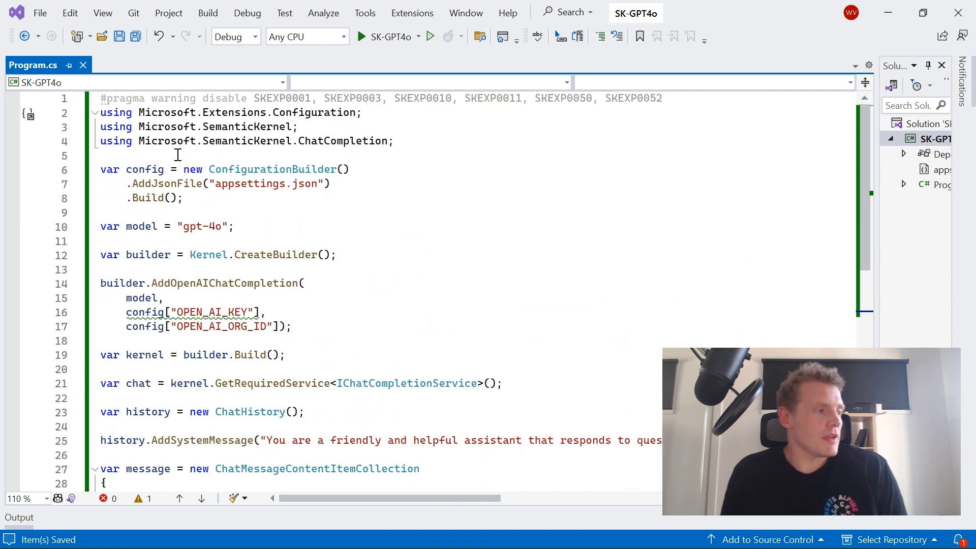
left_click_drag(101, 168, 182, 197)
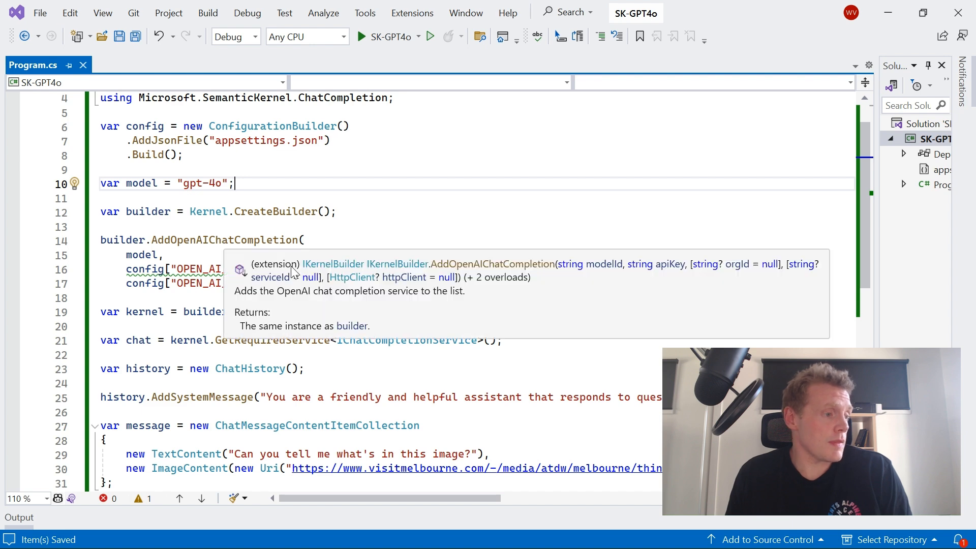
scroll("down", 3)
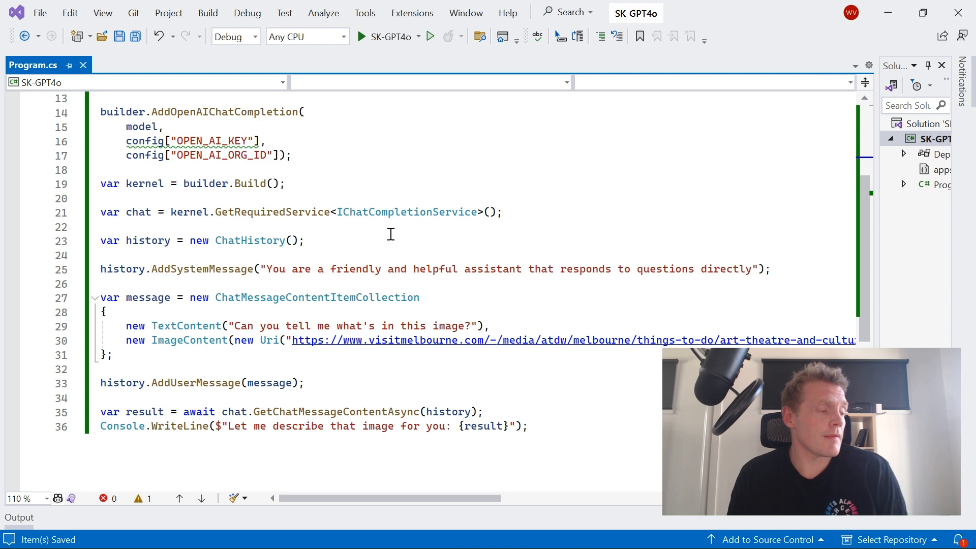
scroll("down", 3)
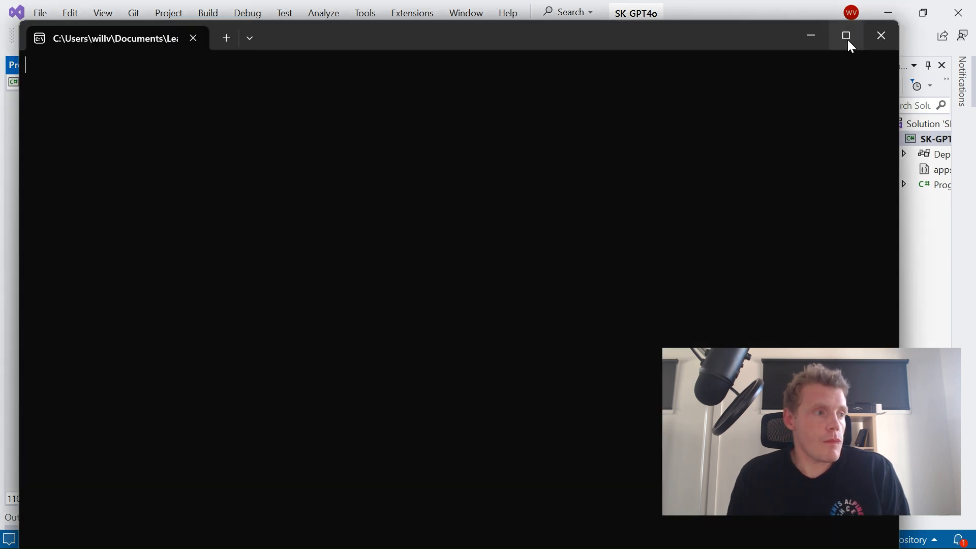
- Maximize the debug console to read GPT-4o's art-gallery description
left_click(845, 35)
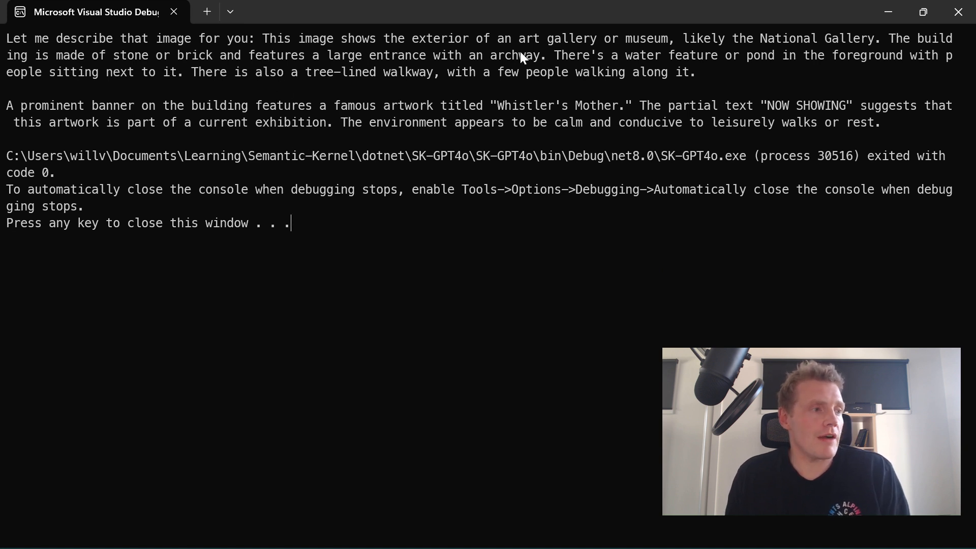
mouse_move(748, 79)
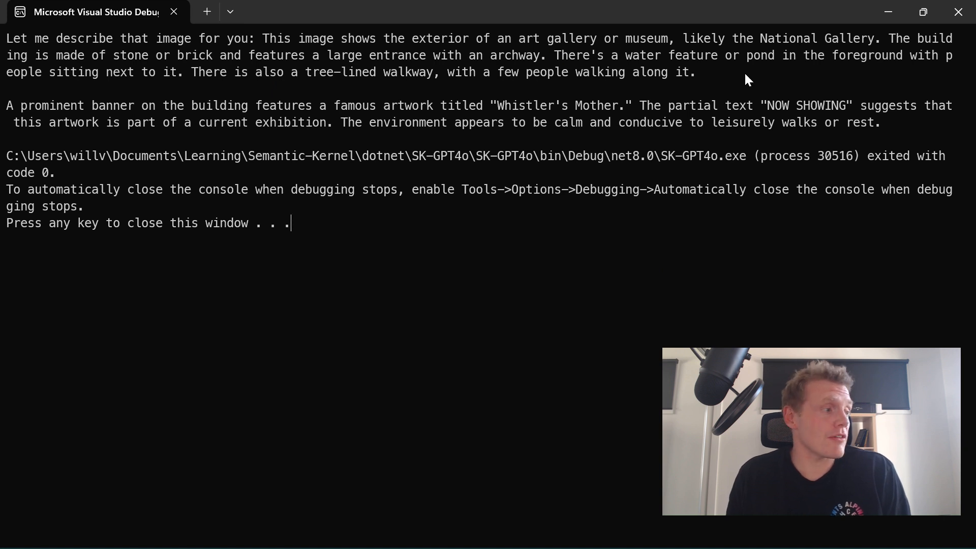
mouse_move(138, 68)
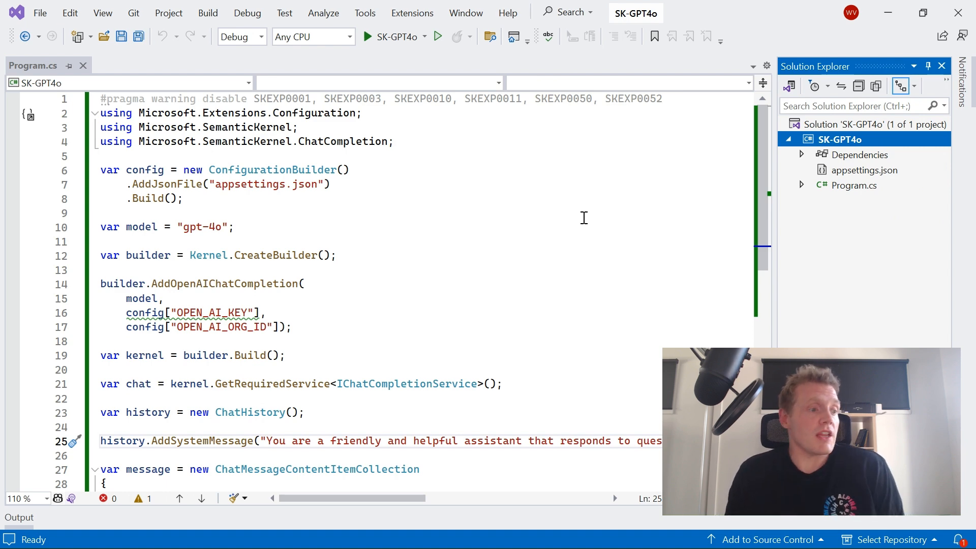
- Scroll down through the finished Program.cs to review the image-prompt code
scroll("down", 3)
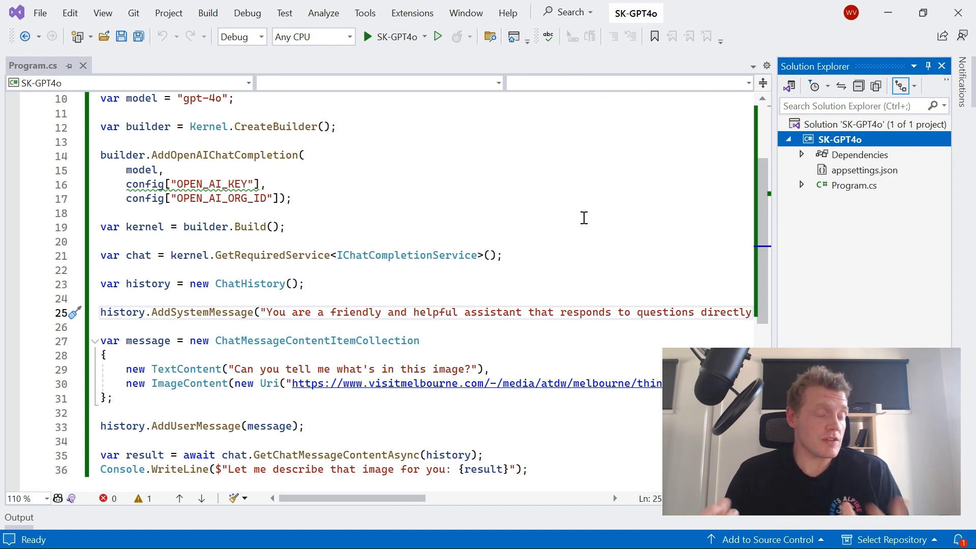
scroll("down", 3)
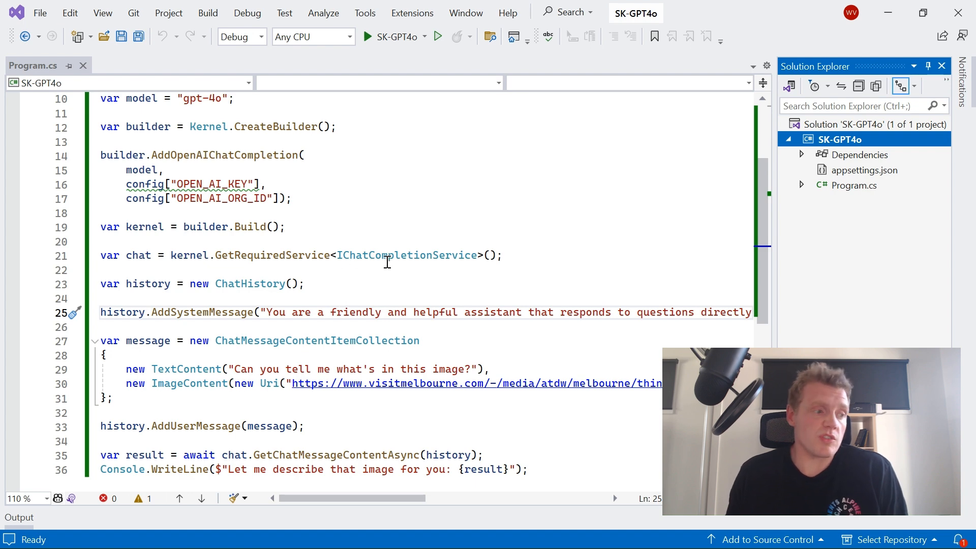
mouse_move(407, 255)
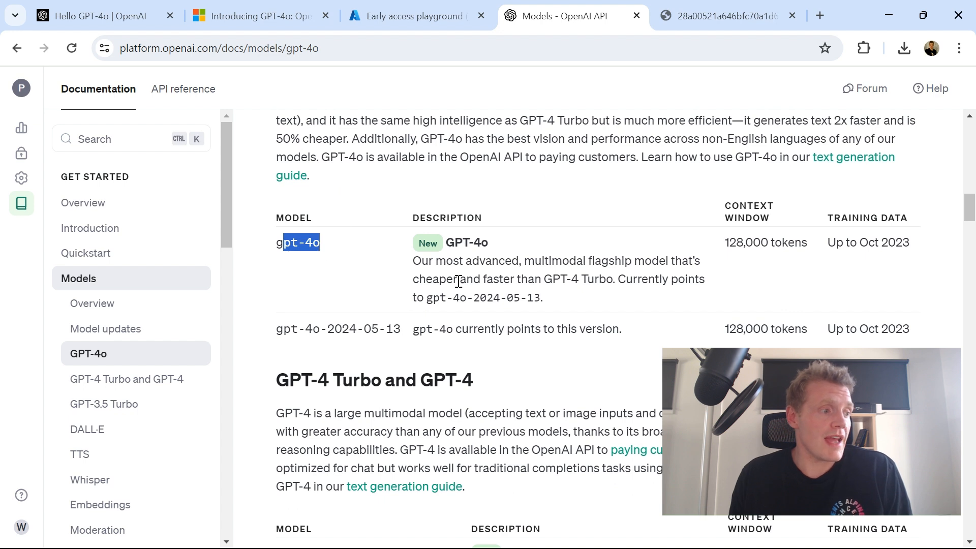
- Browse the GPT-4o model page and its text generation guide, then head to the playground
left_click(298, 311)
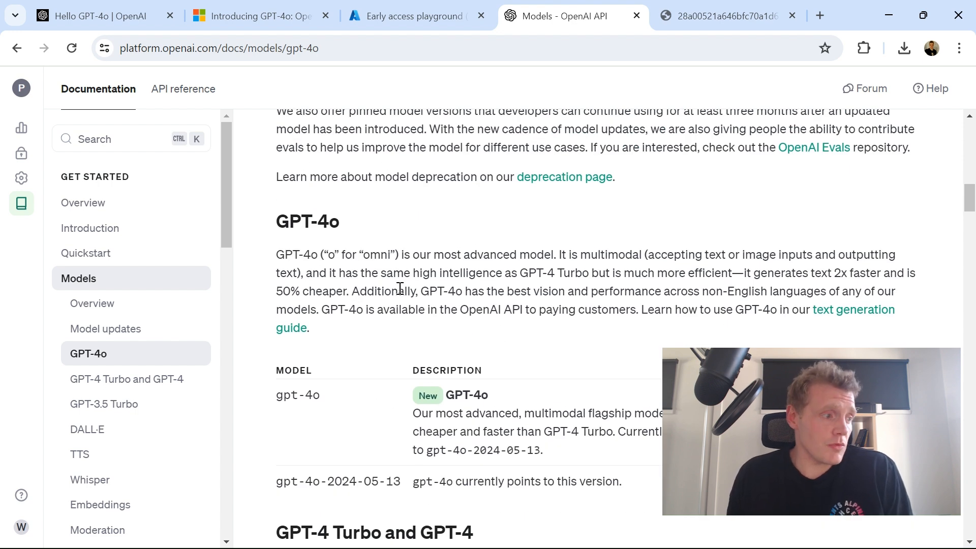
mouse_move(362, 322)
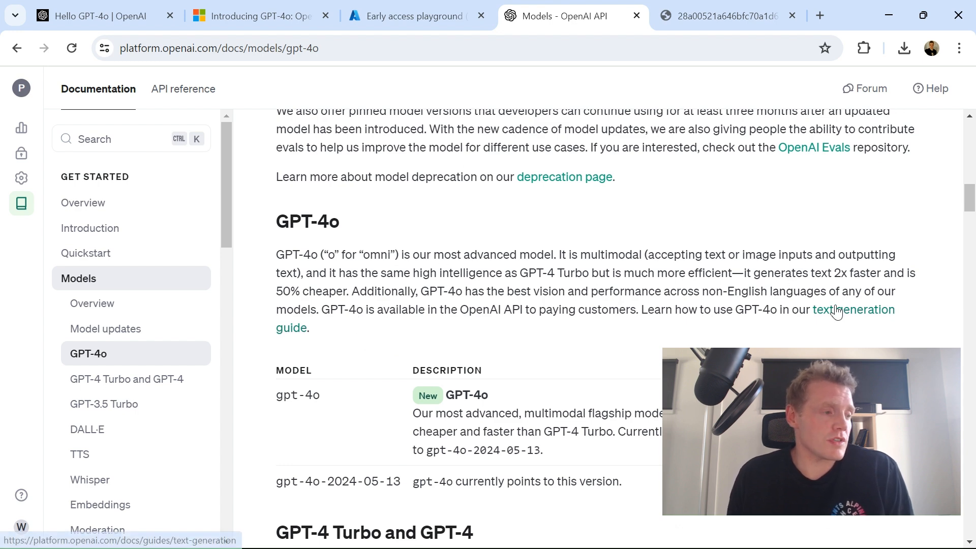
left_click(851, 309)
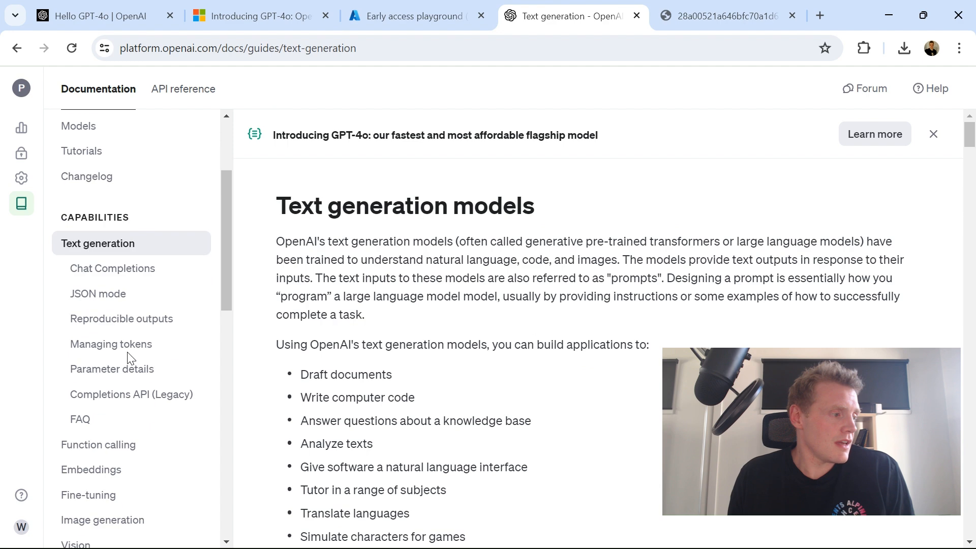
scroll("down", 3)
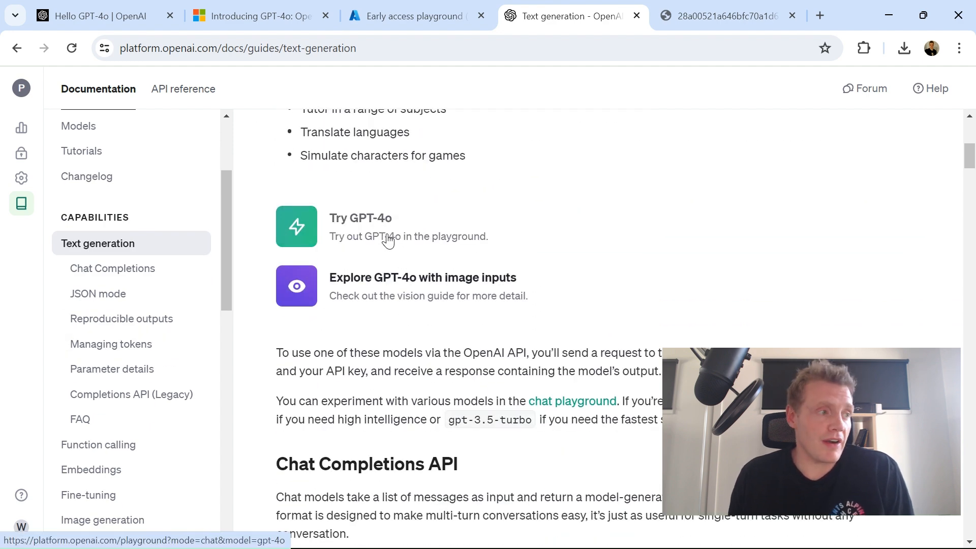
left_click(410, 15)
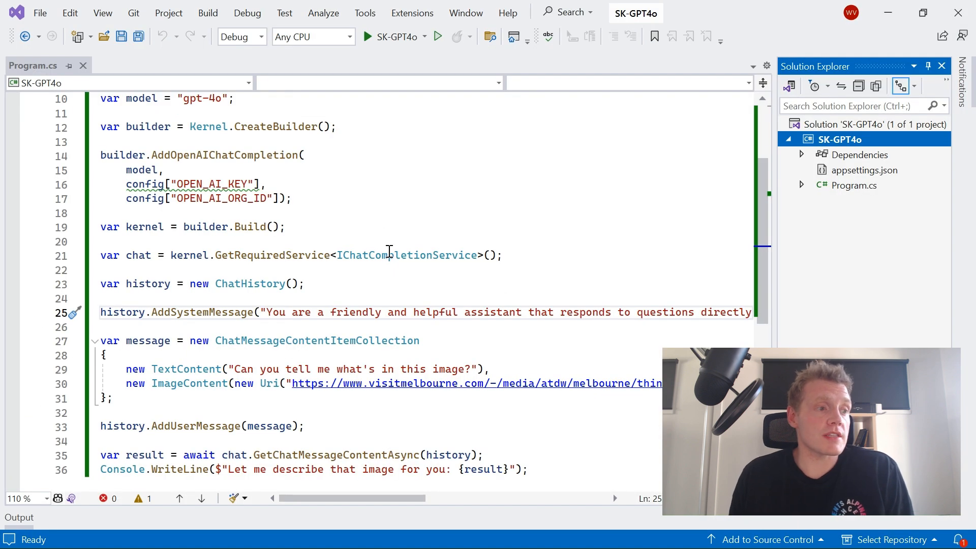
mouse_move(383, 270)
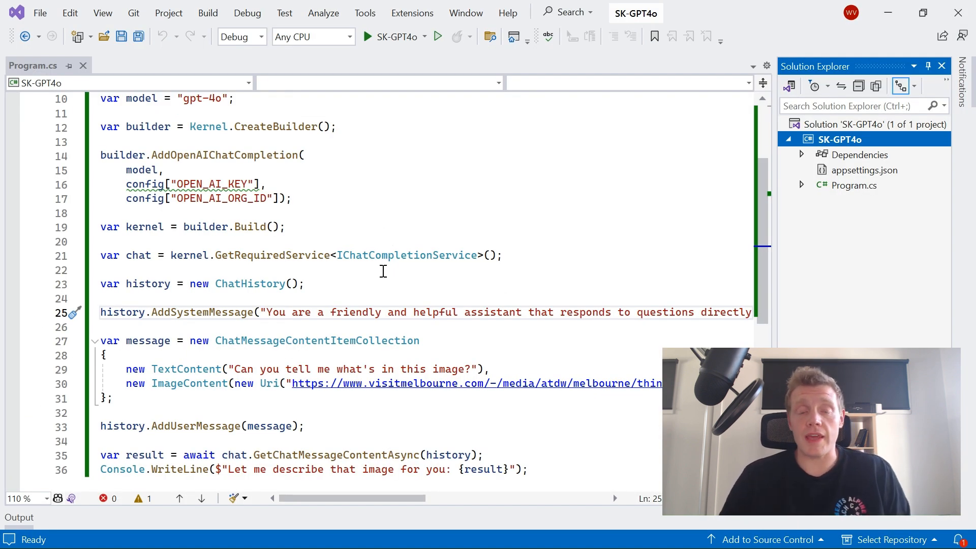